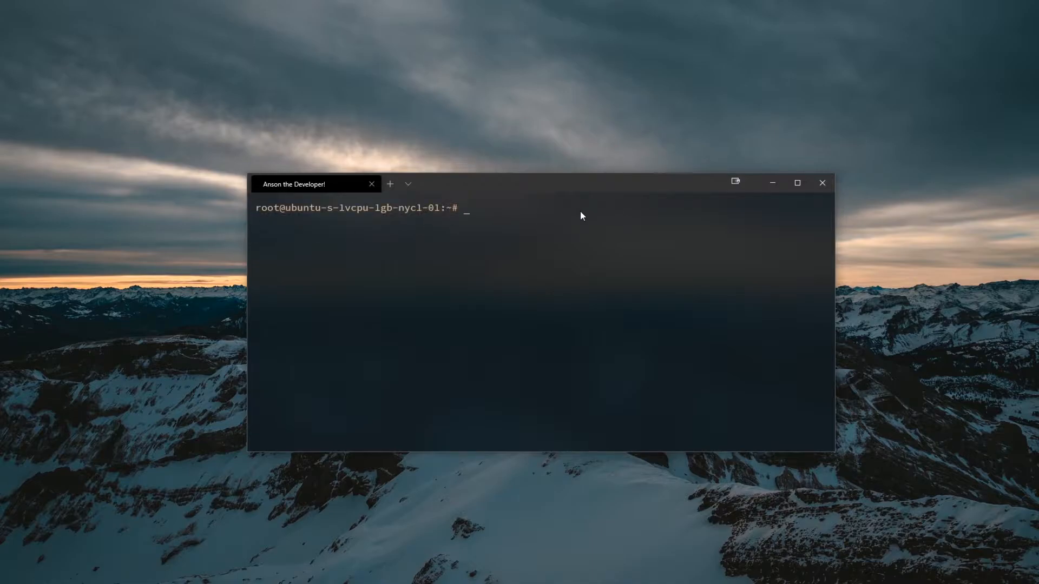
mouse_move(519, 233)
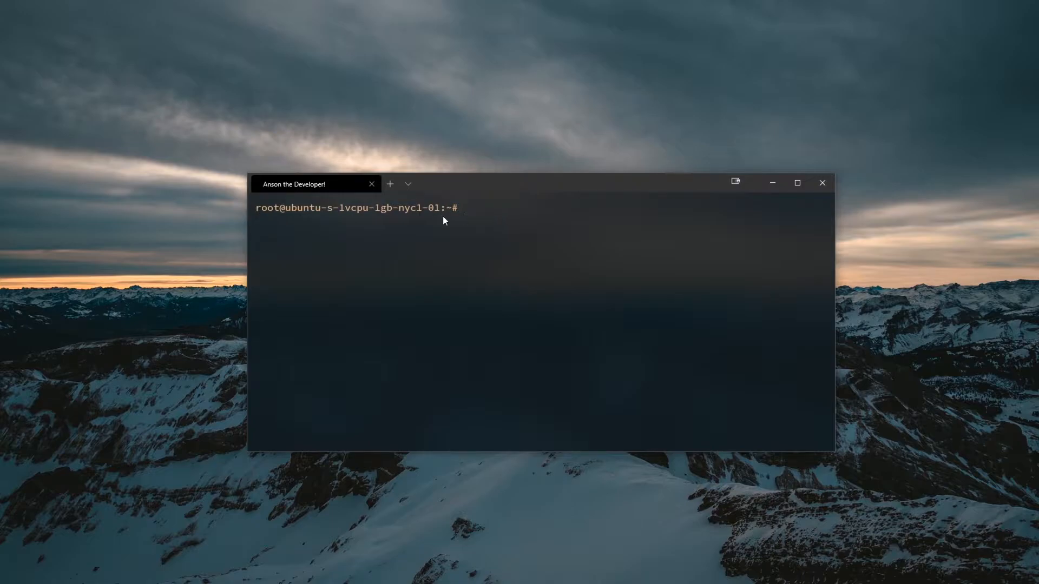
mouse_move(580, 273)
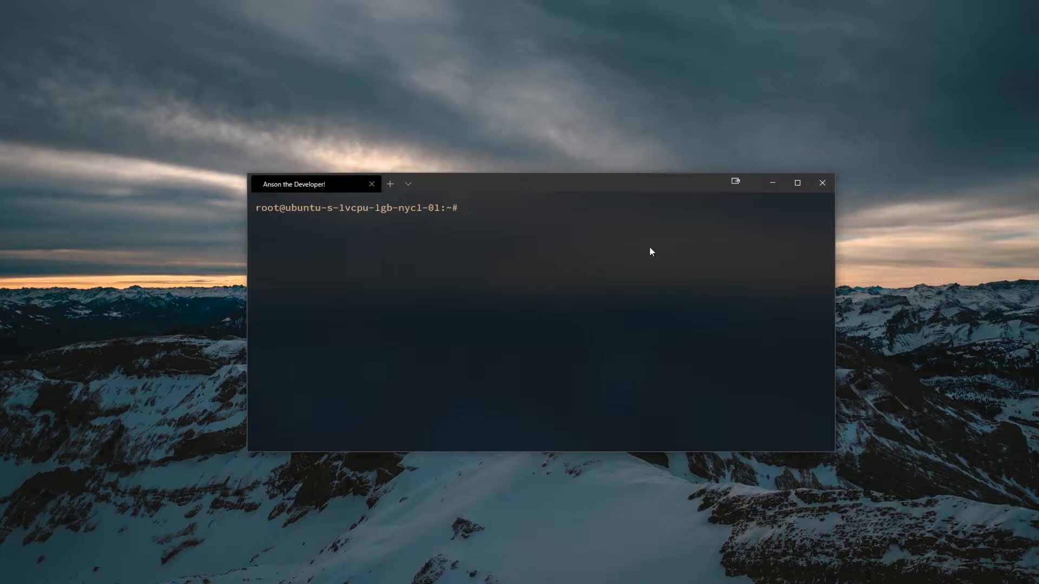
Set a new root password with sudo -i passwd, then clear the screen.
type("sudo -i passwd")
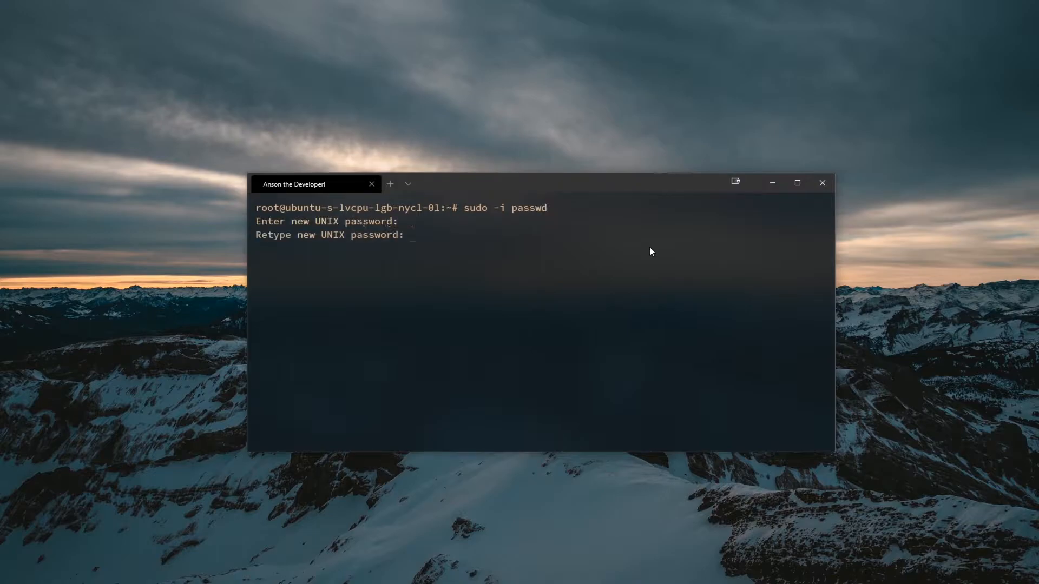
type("clea")
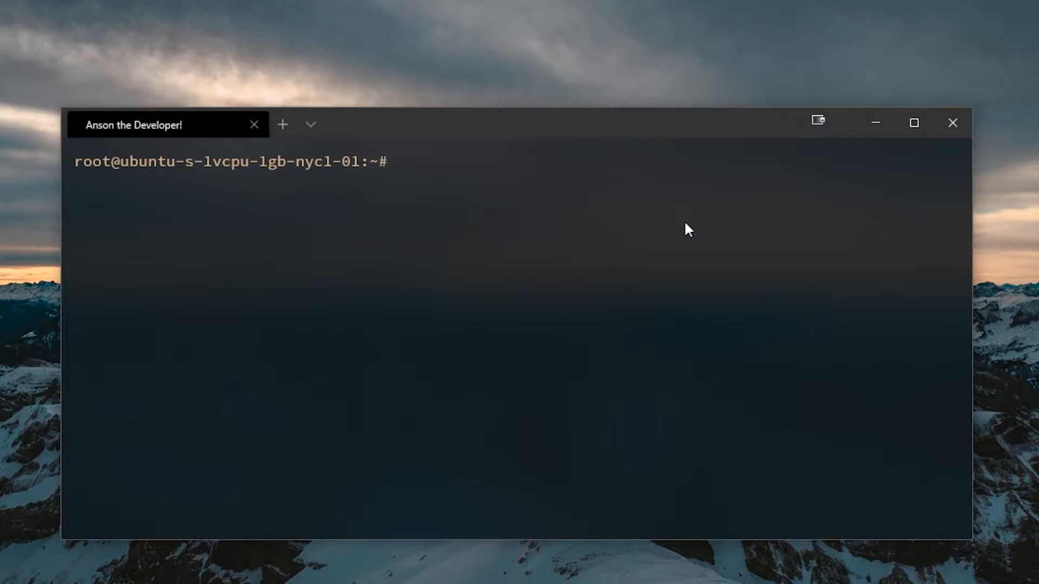
Create user anson with adduser, accepting default details, then switch to anson with su.
type("adduser anson")
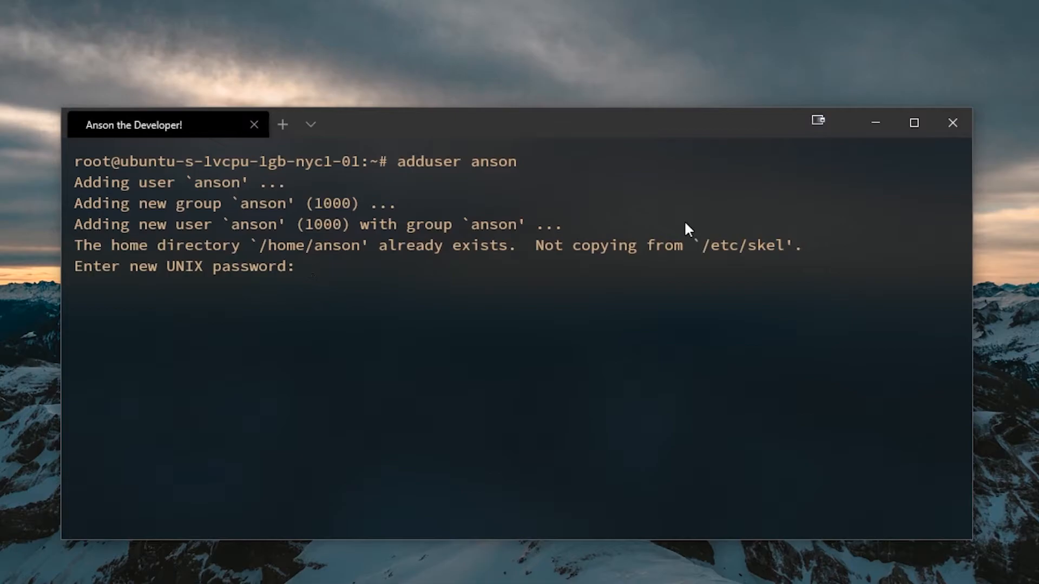
mouse_move(183, 234)
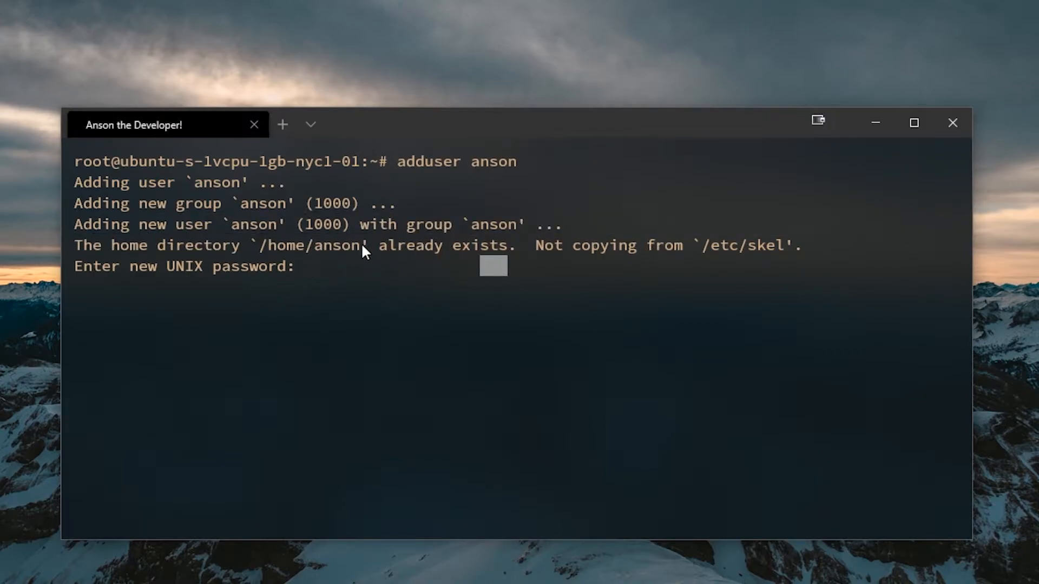
left_click_drag(258, 246, 510, 245)
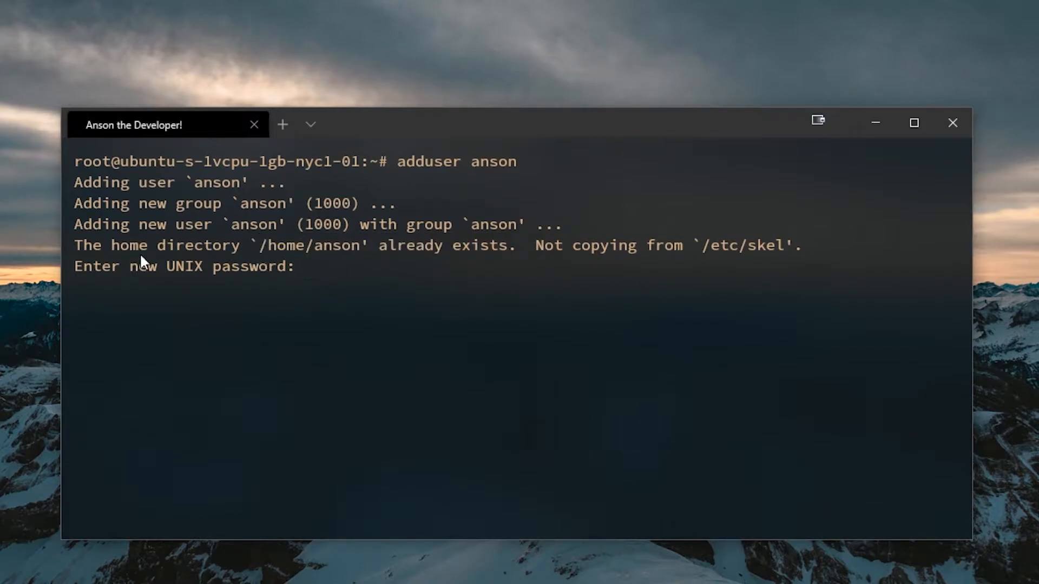
left_click_drag(255, 246, 361, 266)
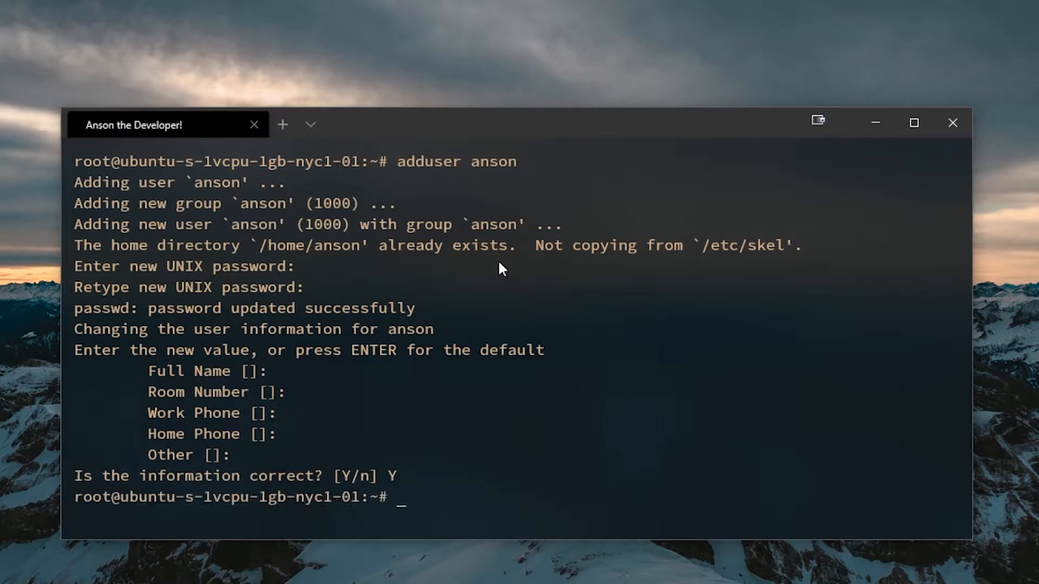
type("su anson")
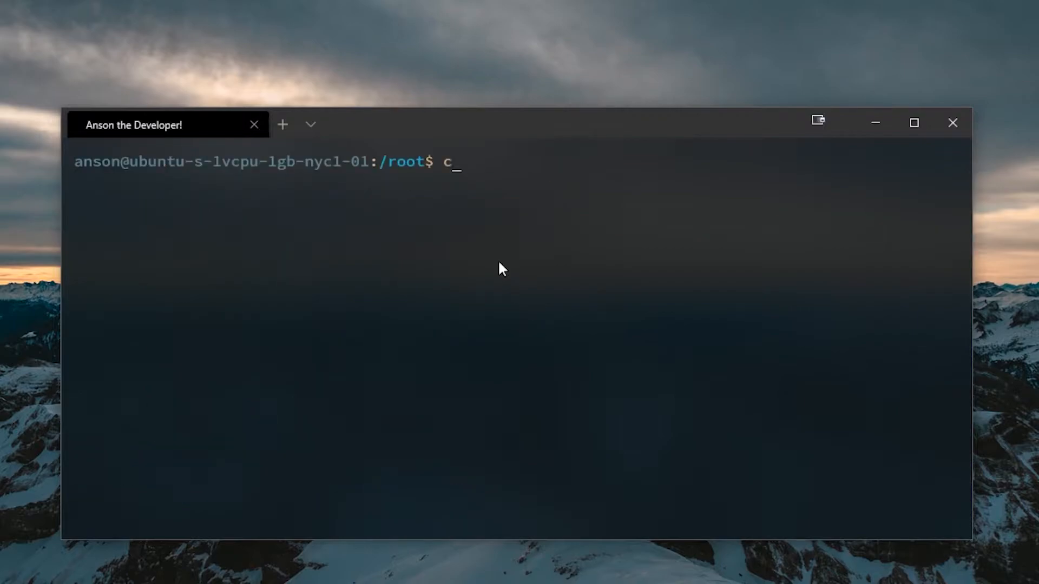
As anson, move to the home directory and create helloworld.txt with touch.
key("Backspace")
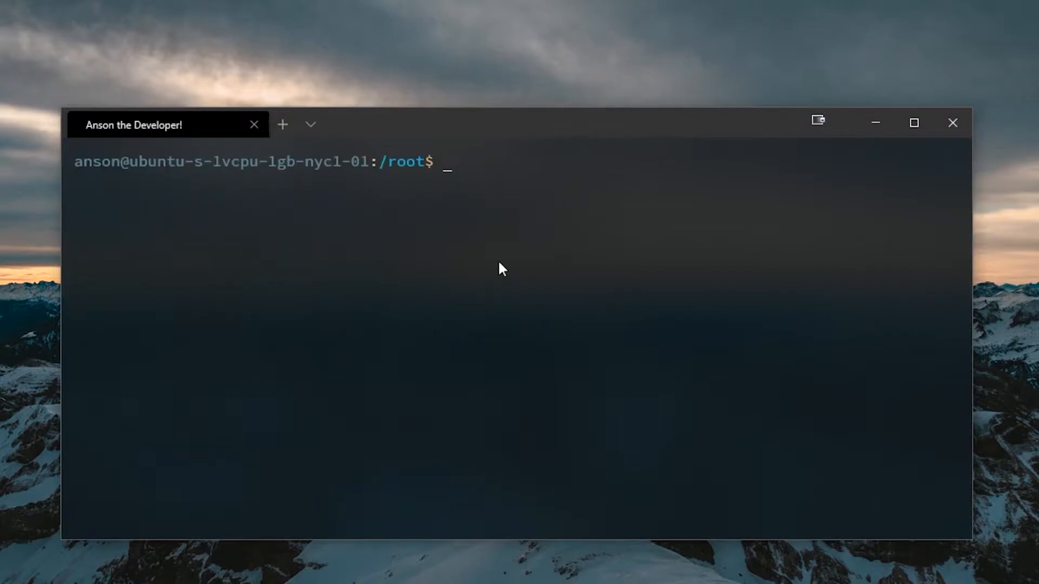
type("ls")
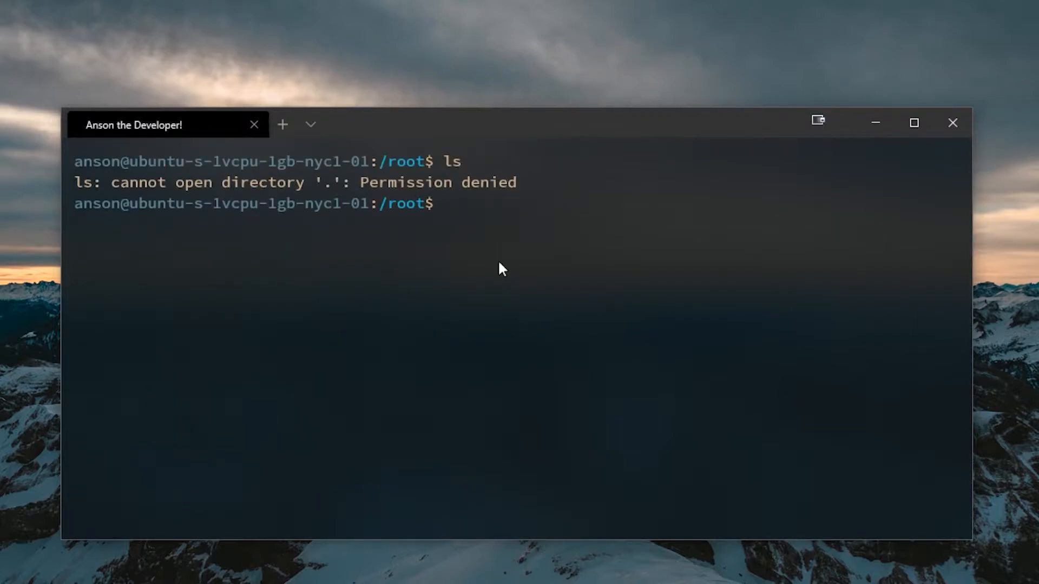
type("sudo ls")
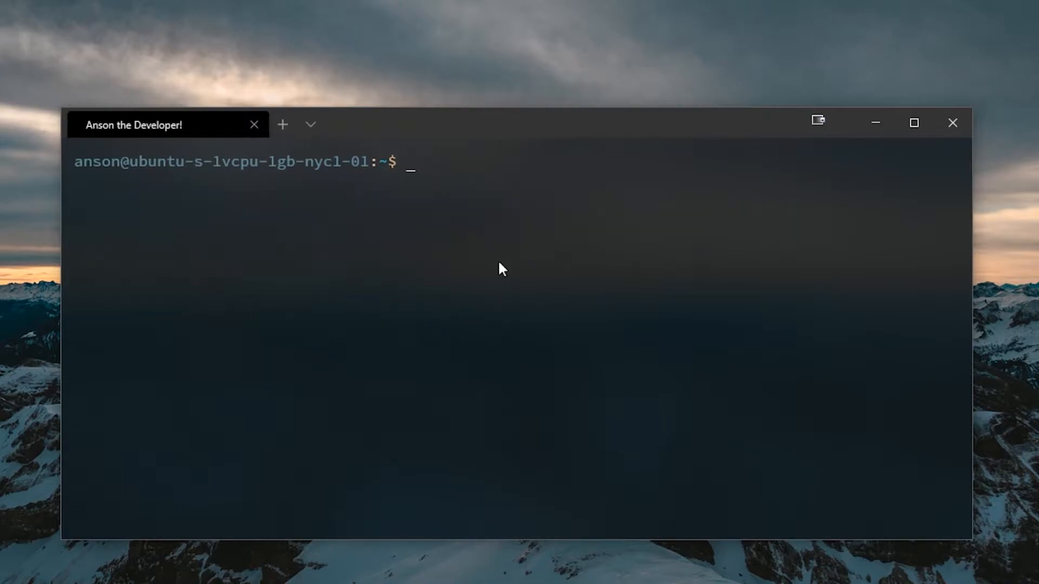
type("ls")
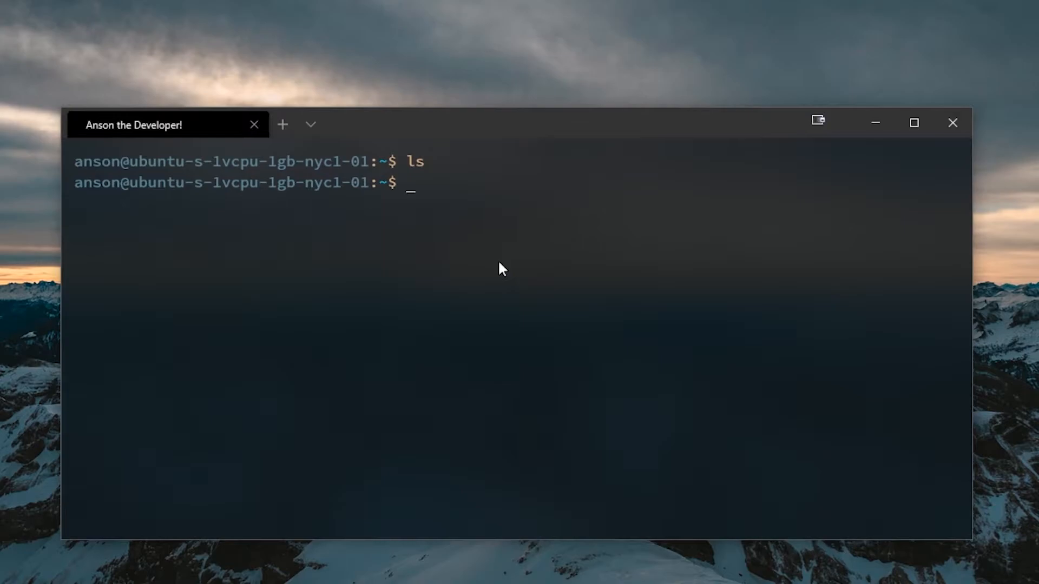
type("touch")
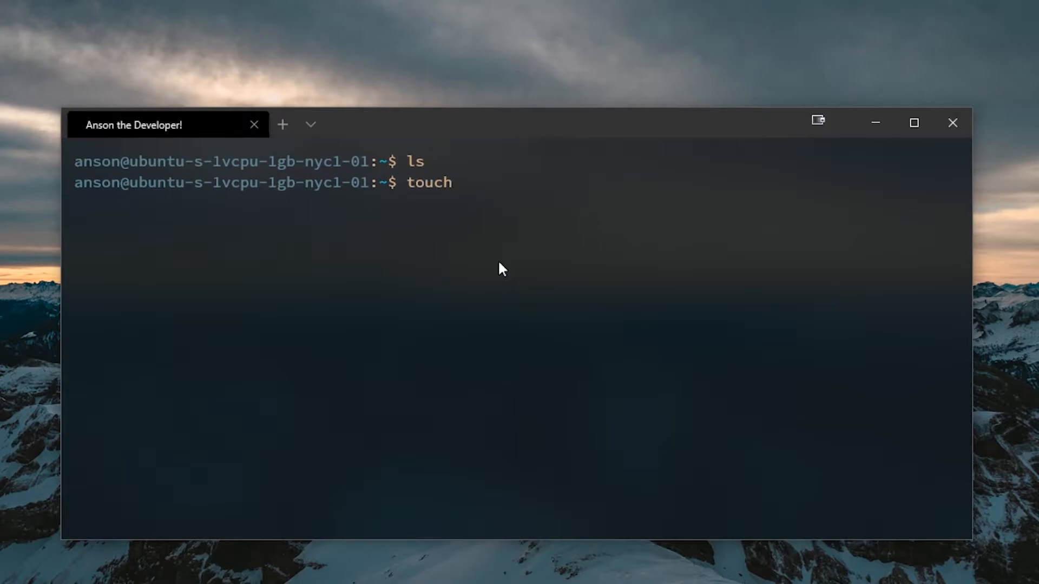
type("helloworld.t")
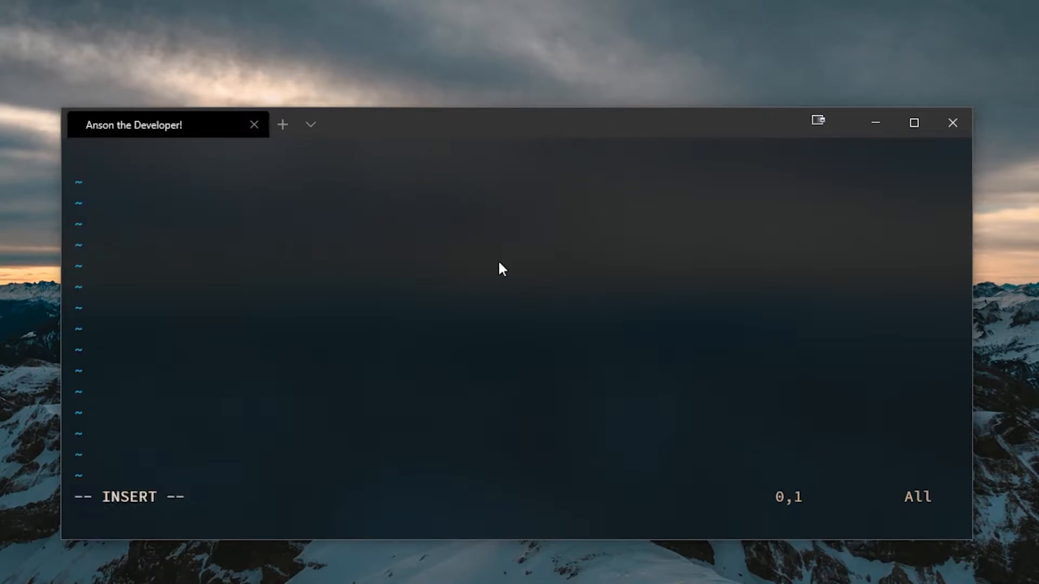
Edit helloworld.txt in vim, print it with cat, and clear the screen.
type("hello")
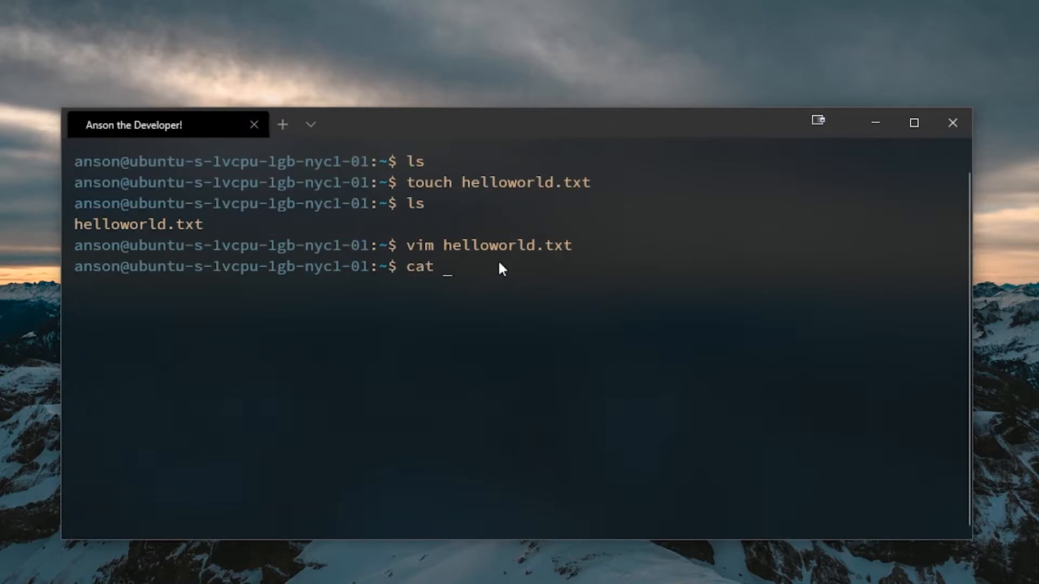
type("helloworld.txt")
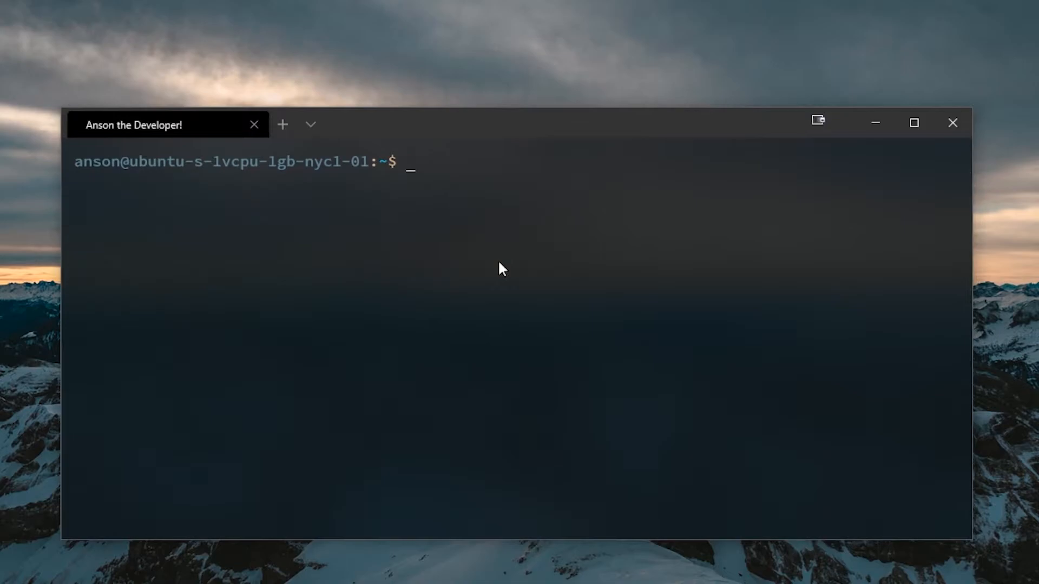
type("mkdir")
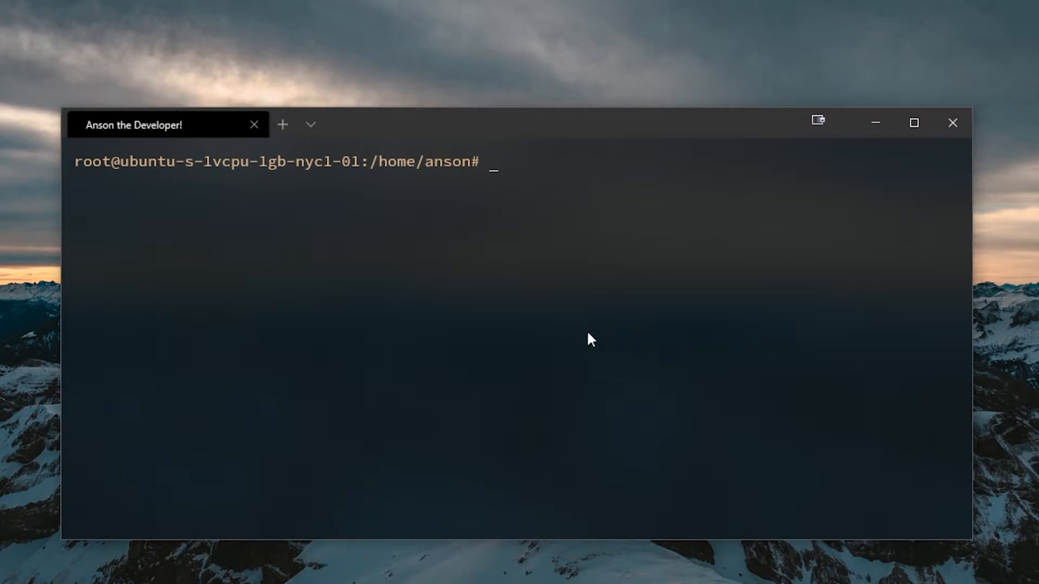
mouse_move(908, 225)
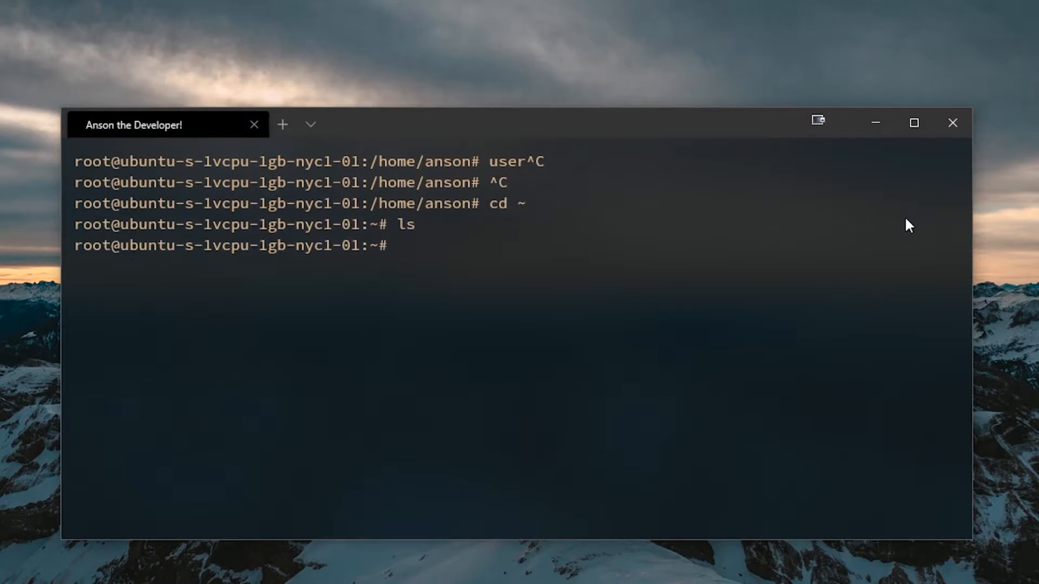
As root, run usermod -aG sudo anson to add anson to the sudo group.
type("pwd")
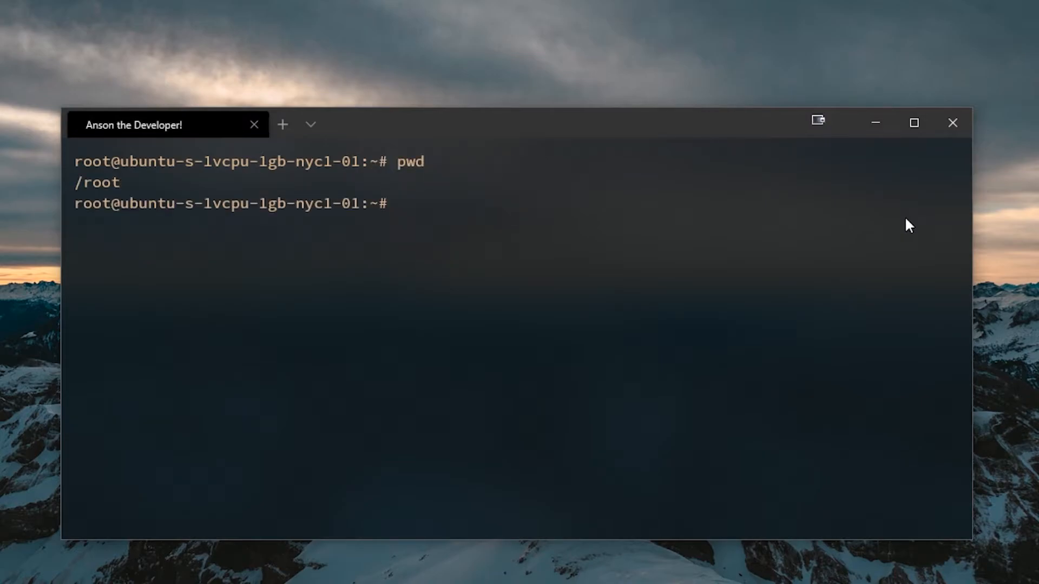
type("usermod")
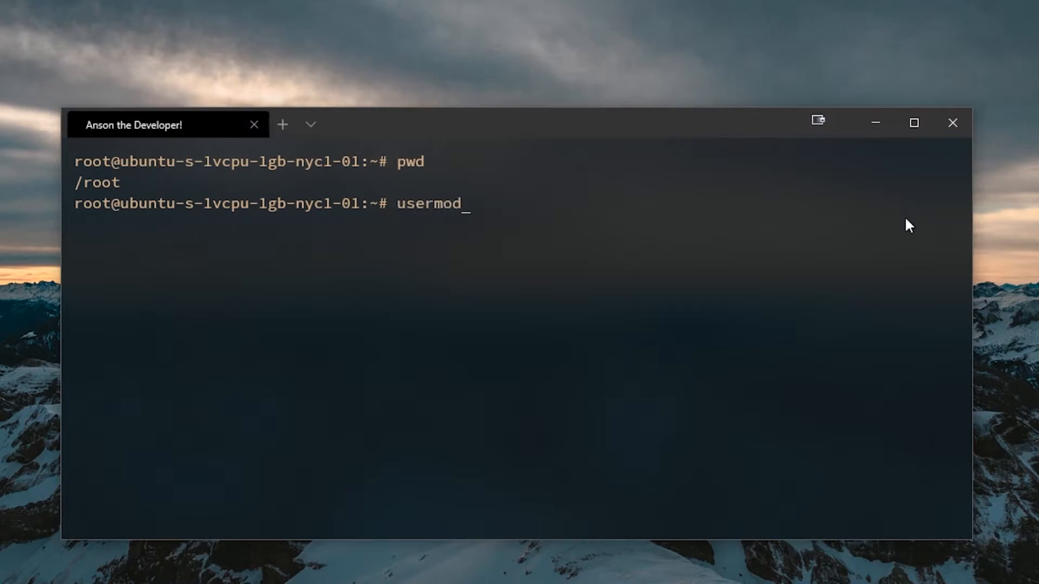
type("-aG su")
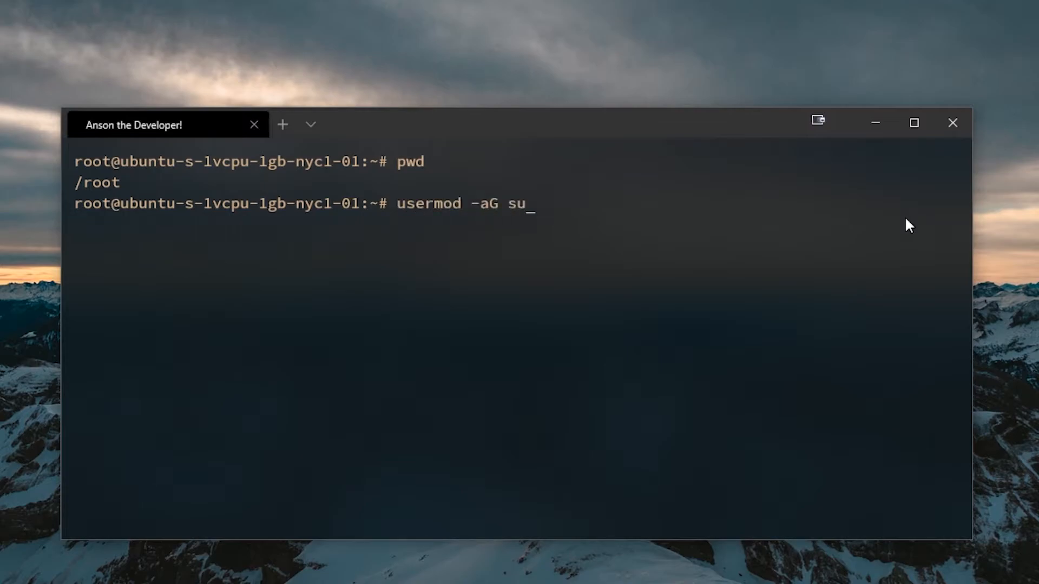
key("Enter")
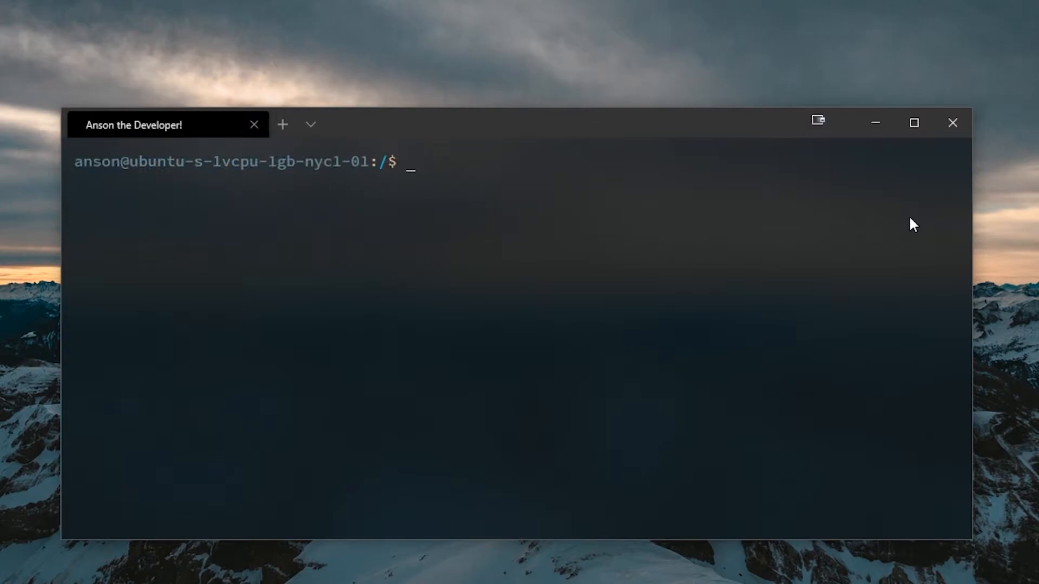
Switch back to anson, list the / directory, and start a second local terminal tab.
type("su")
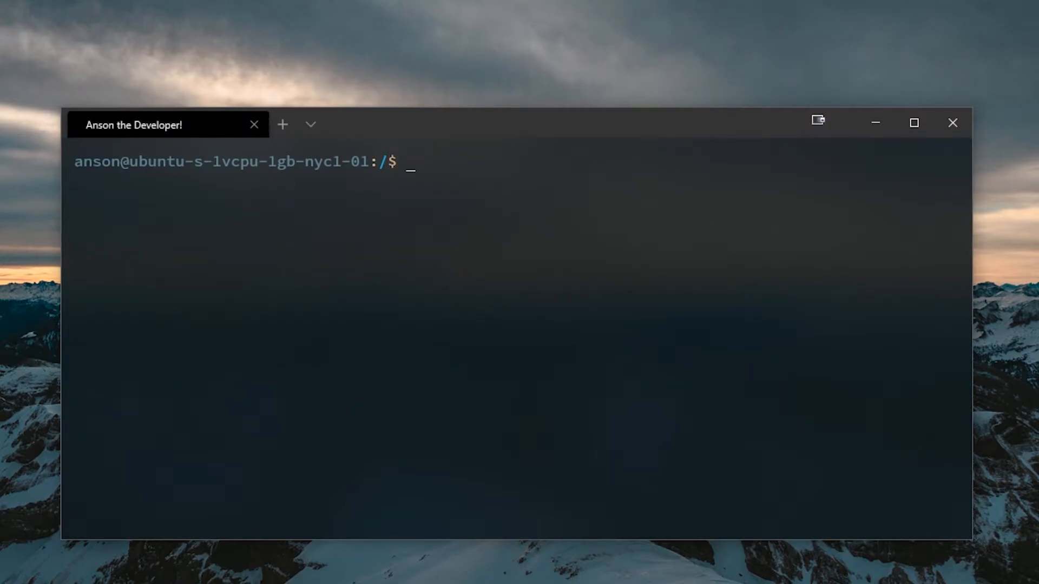
mouse_move(948, 311)
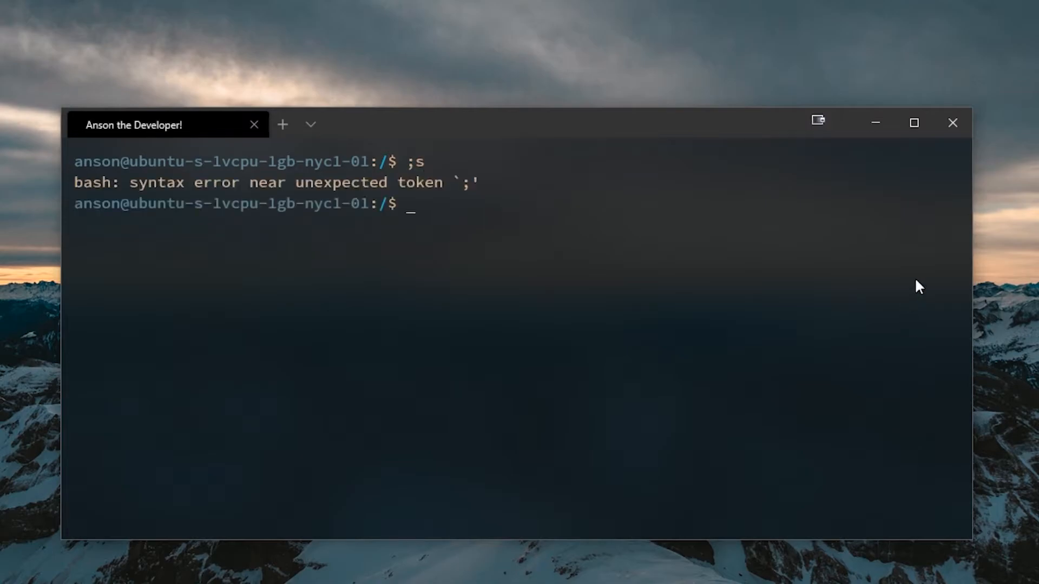
type("ls")
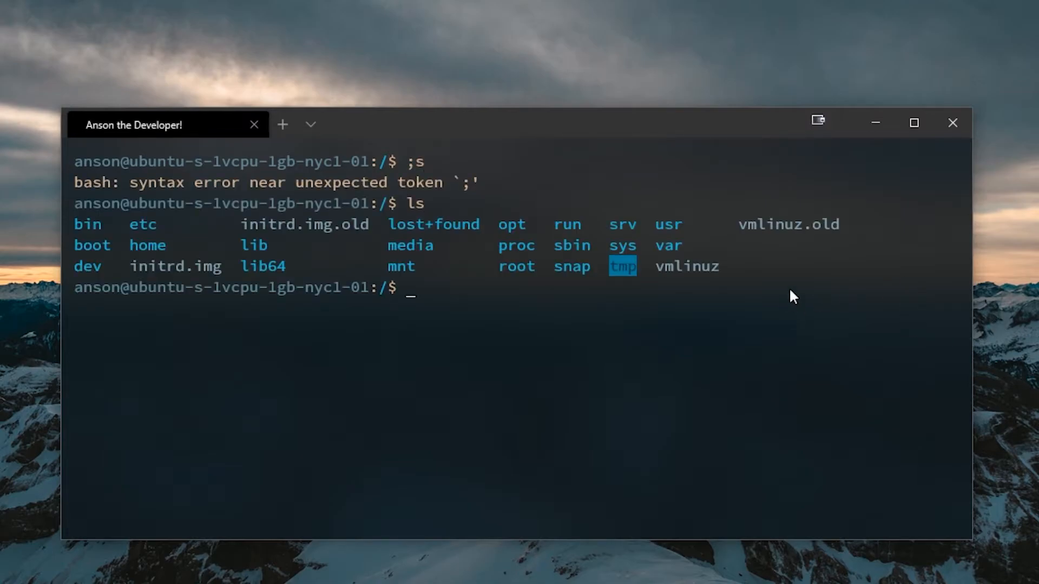
mouse_move(947, 325)
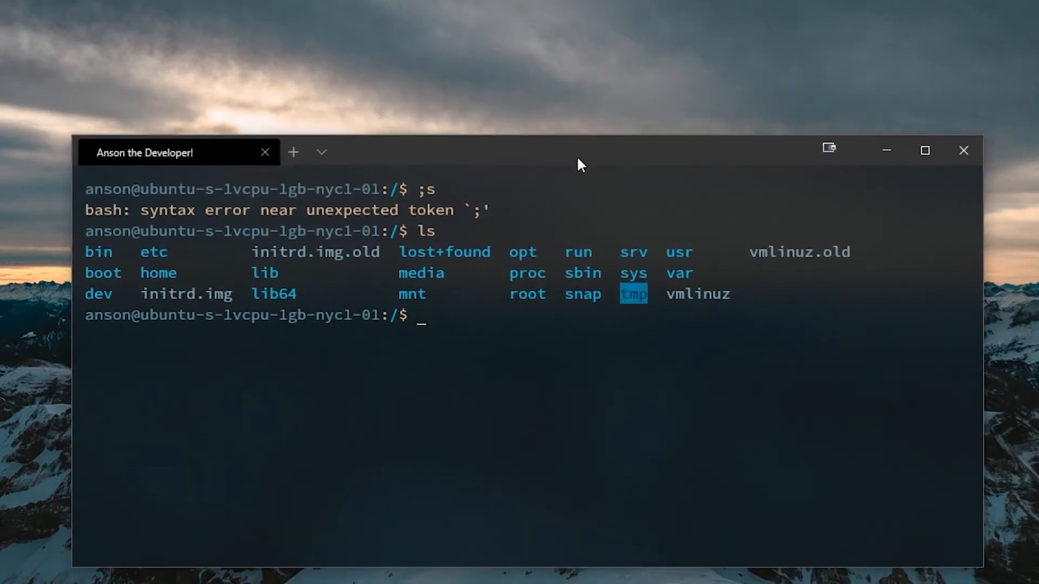
mouse_move(590, 166)
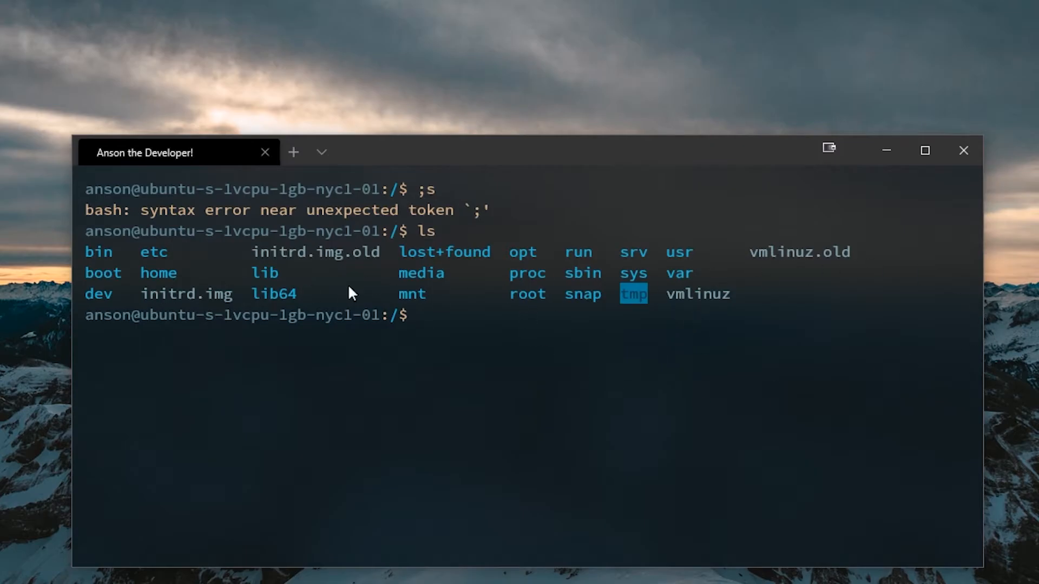
left_click(293, 151)
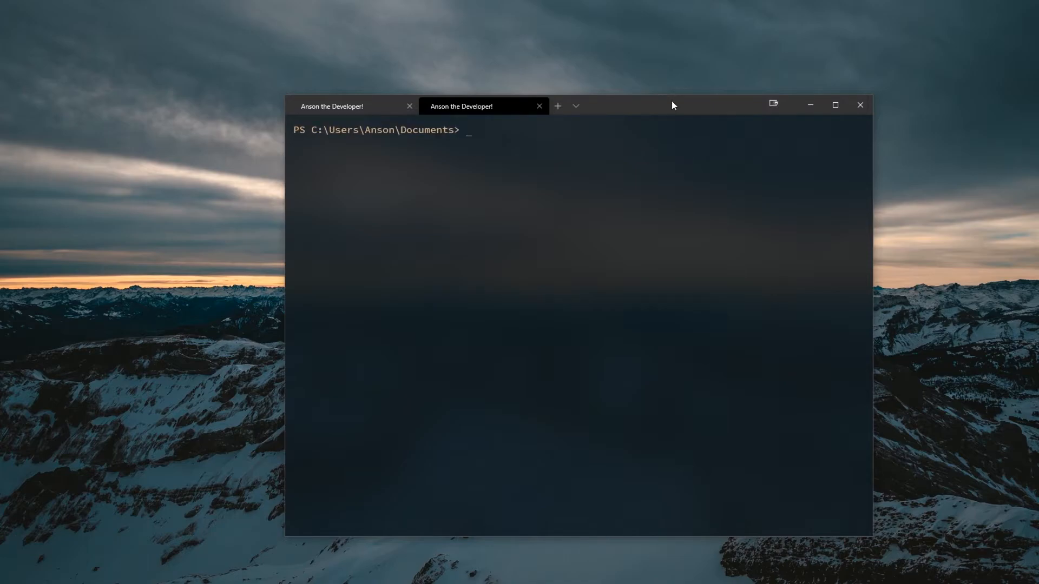
type("ssh anson")
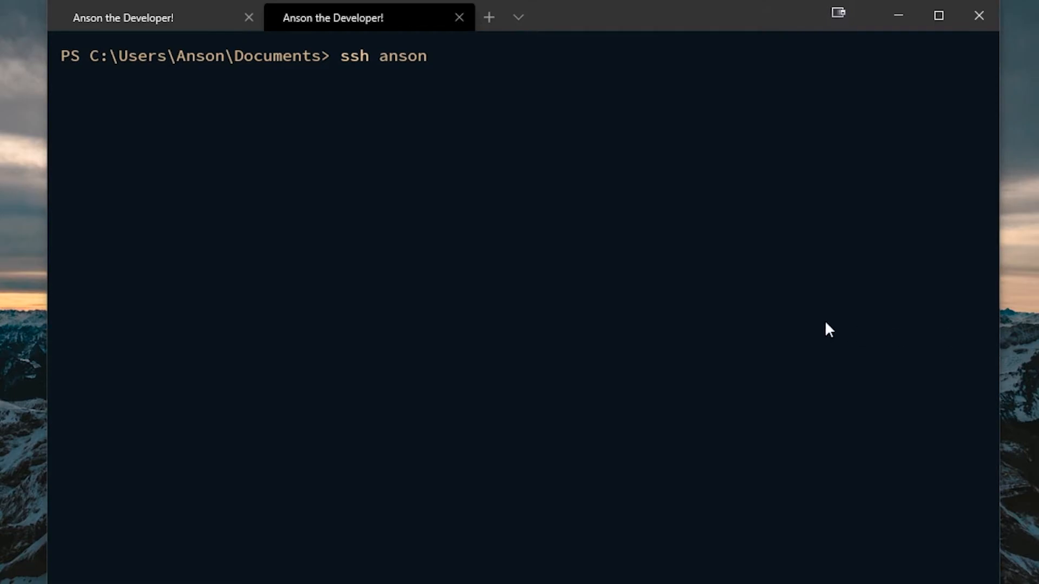
type("@192.241.156.4")
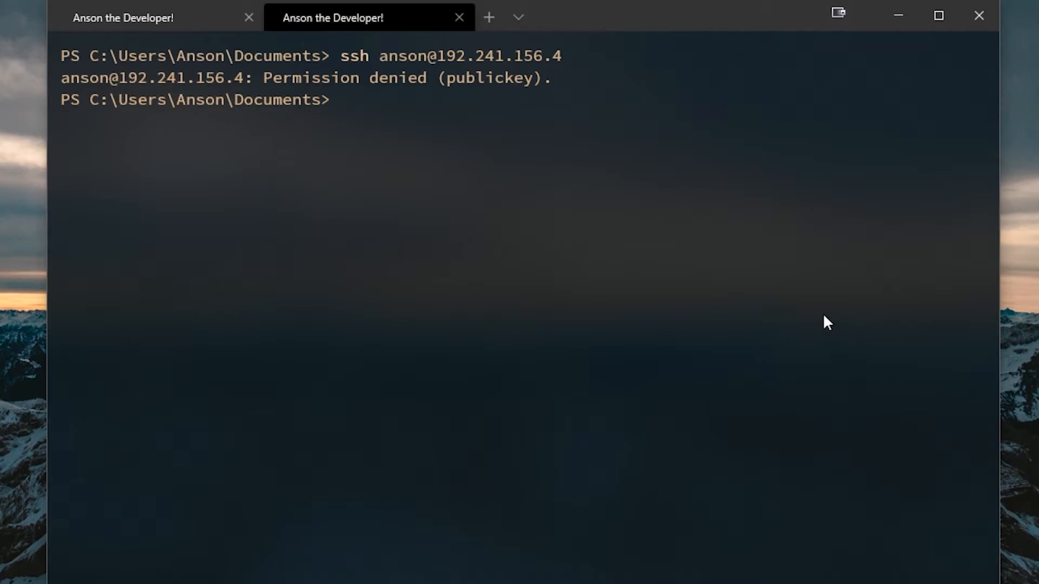
mouse_move(95, 87)
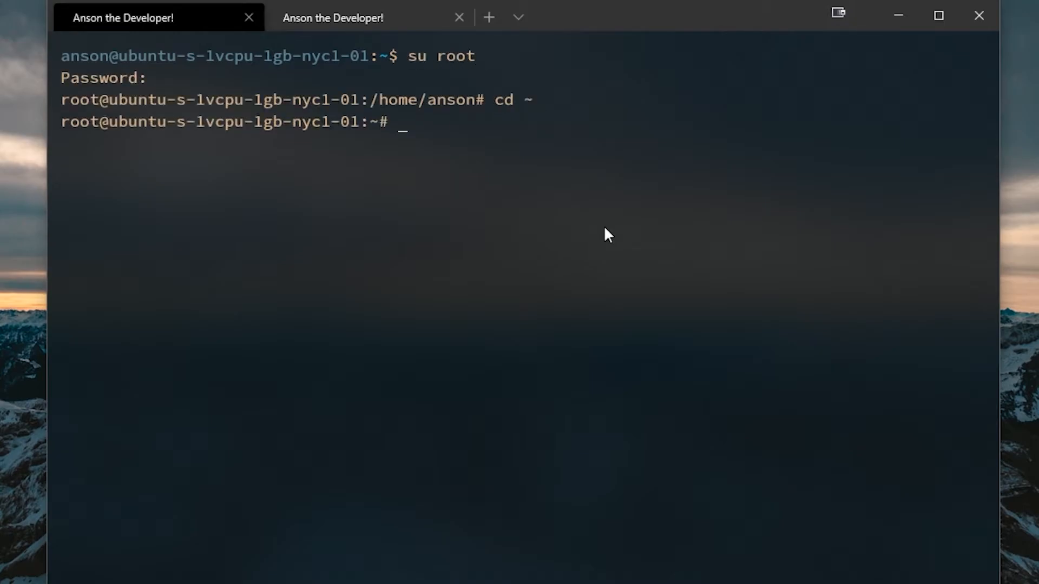
As root, enter ~/.ssh and cat authorized_keys to show and copy the public key.
type("ls -al")
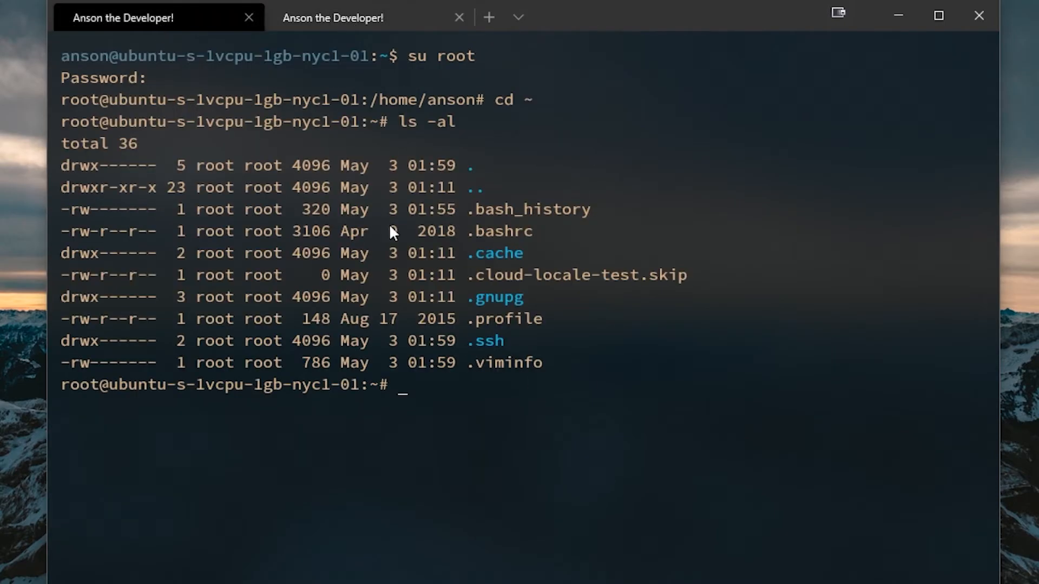
type("cd .s")
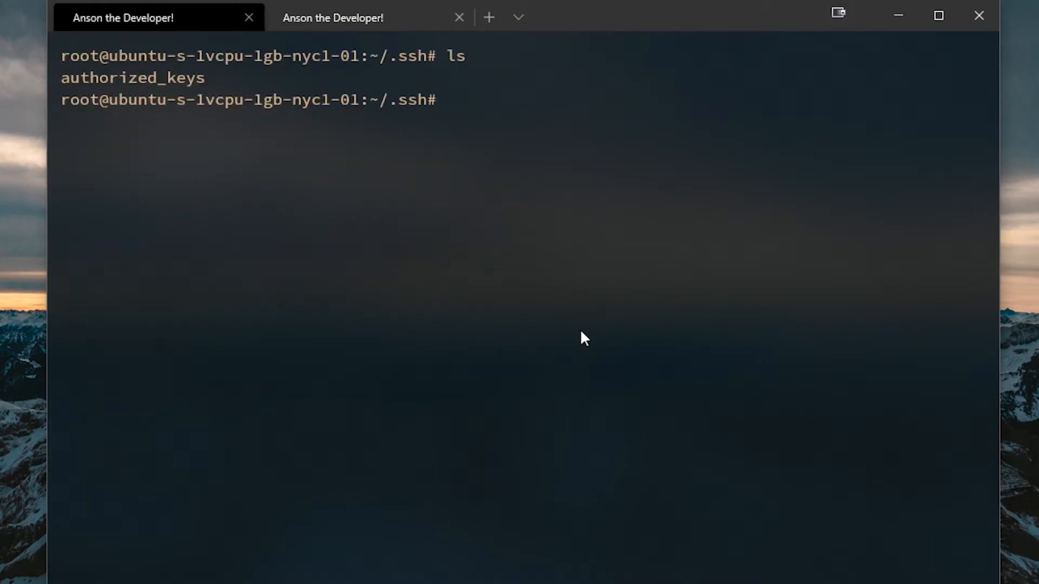
double_click(132, 78)
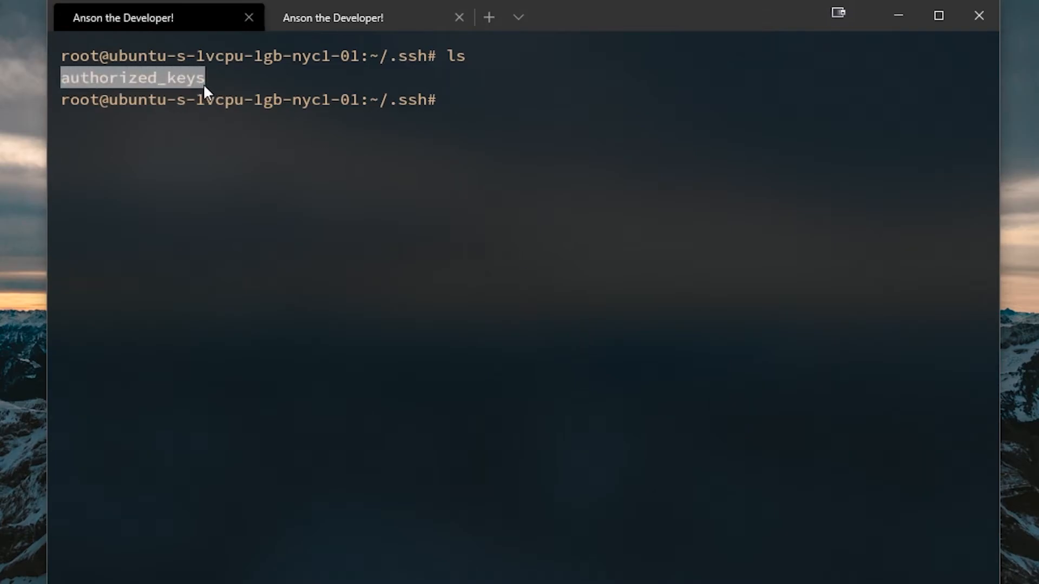
type("cat authorized_keys")
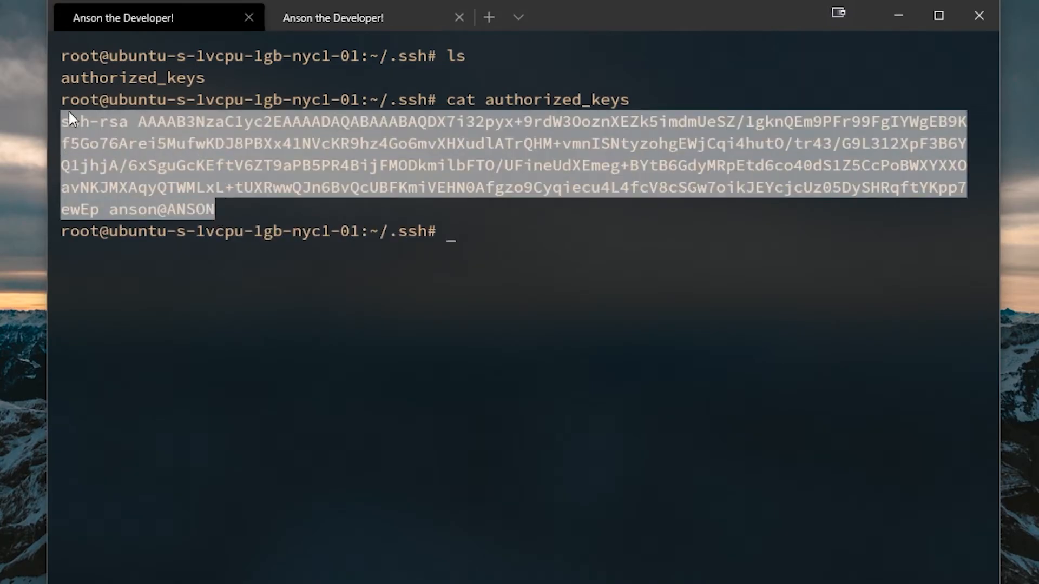
mouse_move(594, 237)
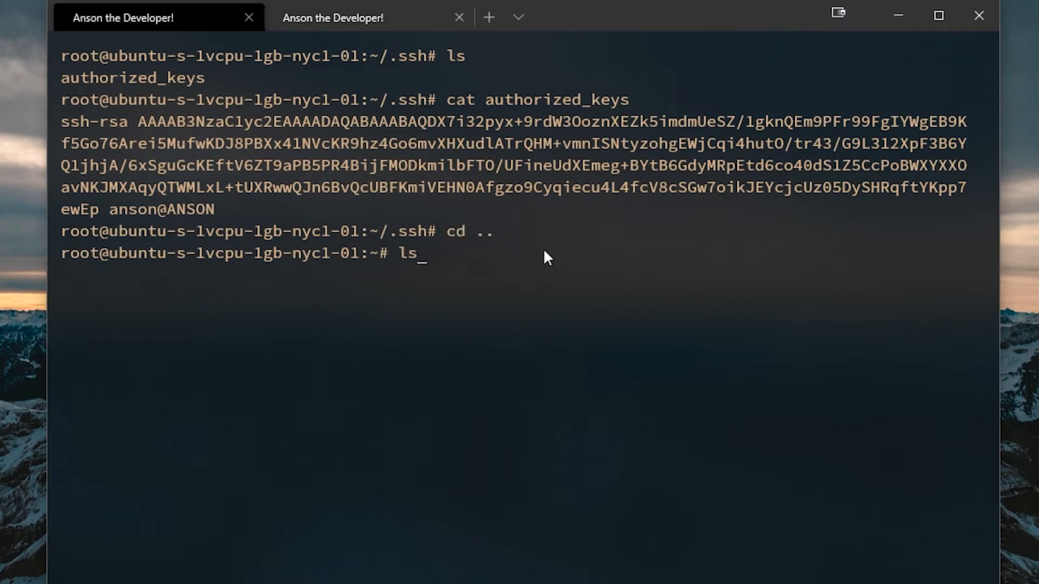
Switch to anson and move to anson's home directory, confirming with pwd.
type("cpu-1gb-nyc1-01:~# c")
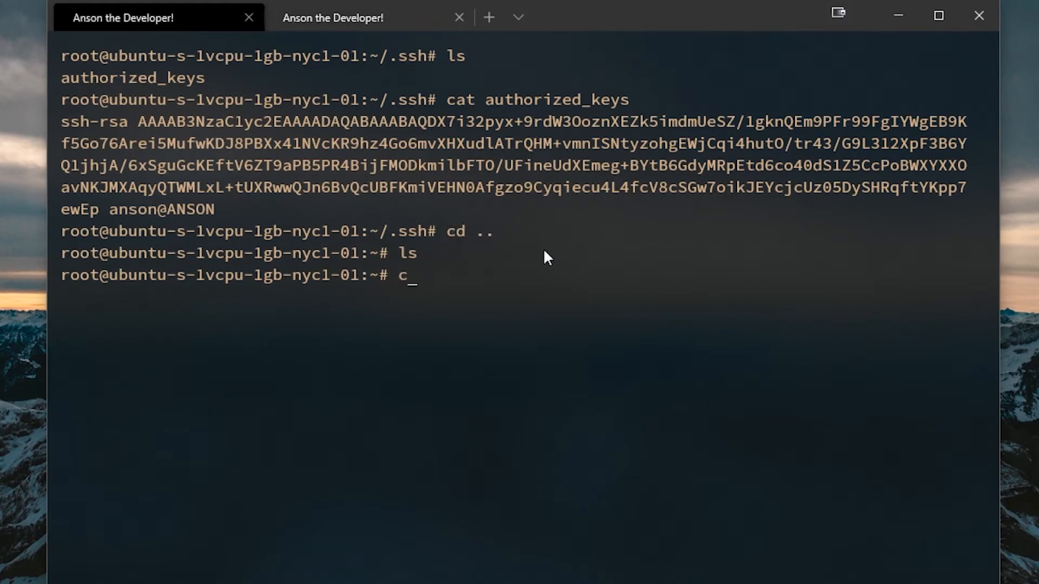
key("Backspace")
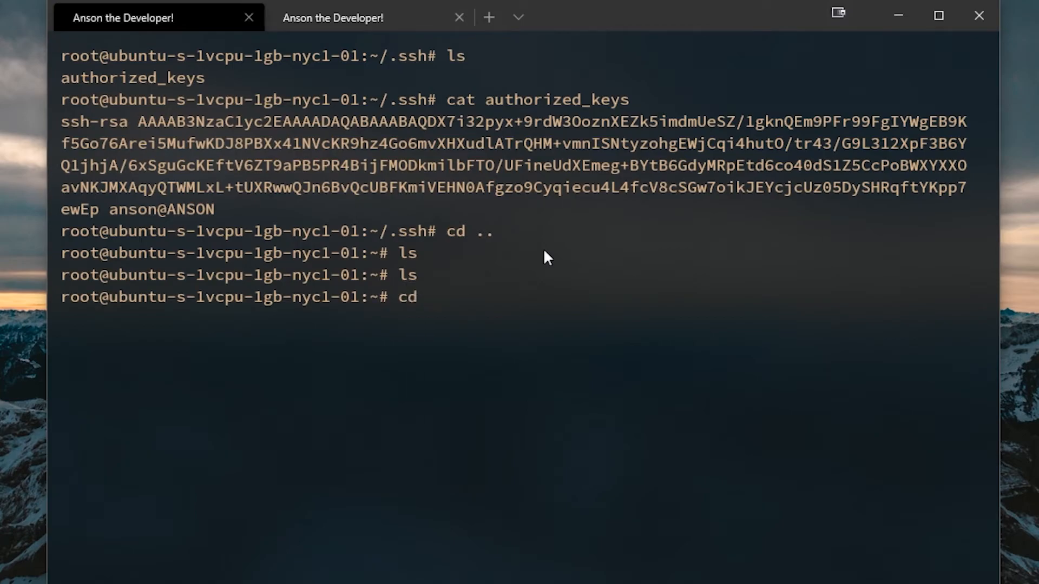
type("su anson")
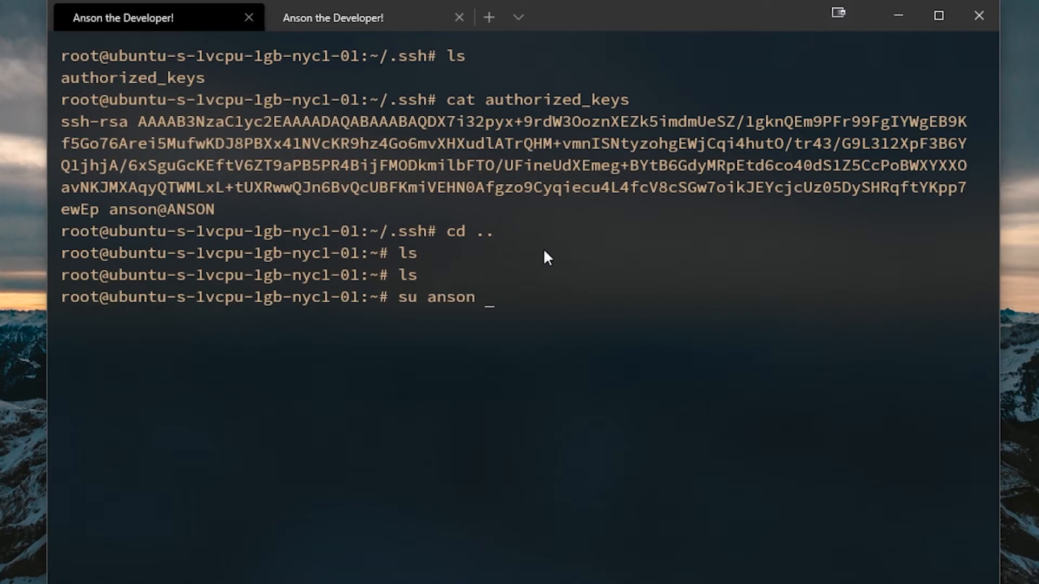
type("cd ~")
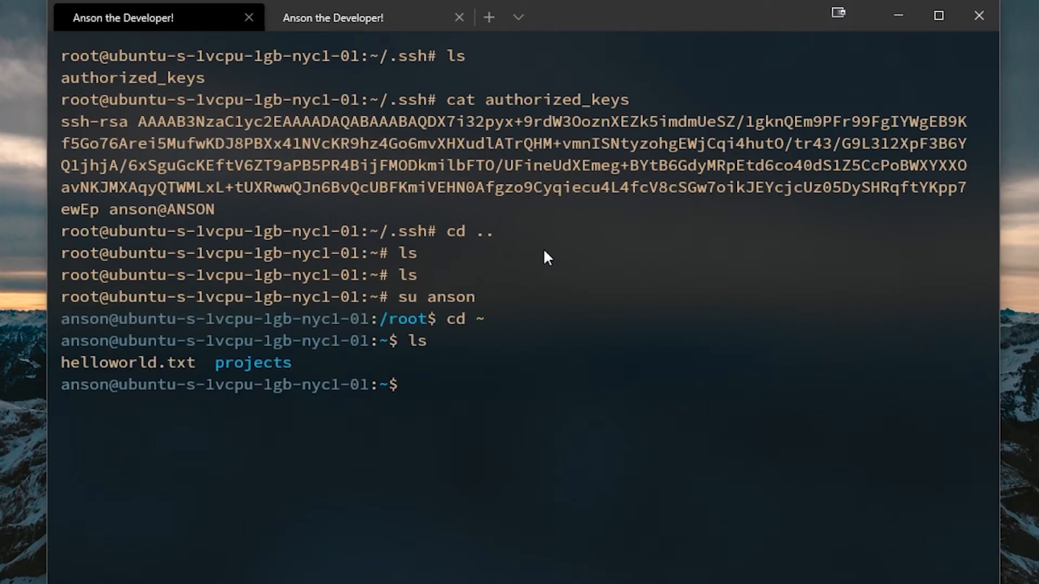
type("pwd")
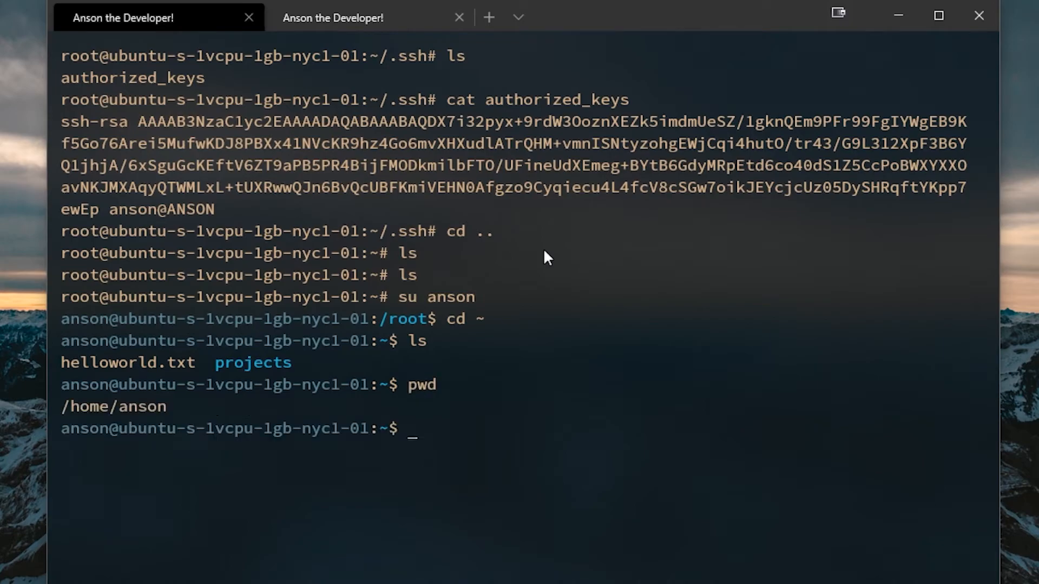
mouse_move(260, 412)
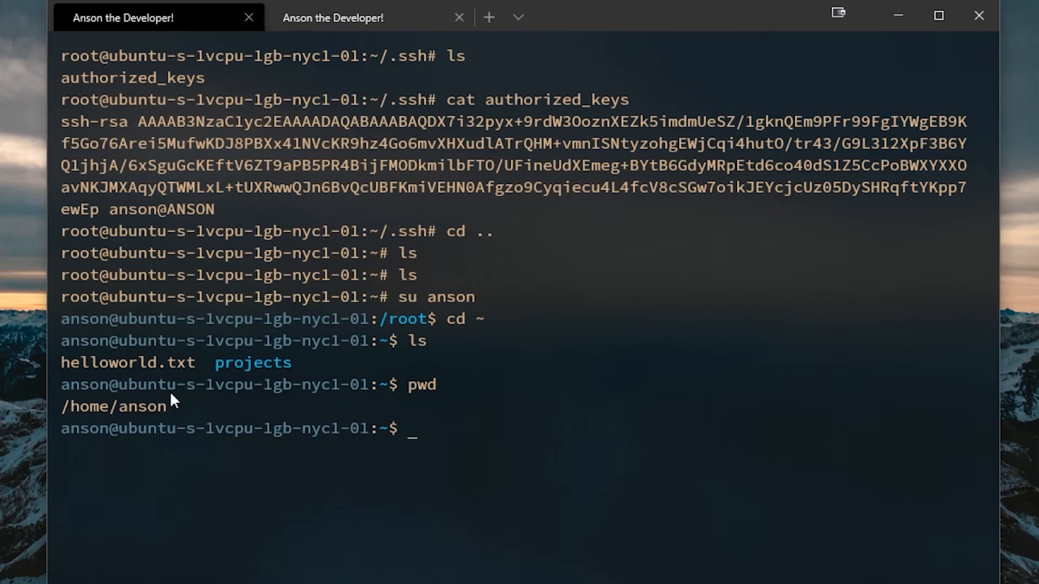
type("cd ~")
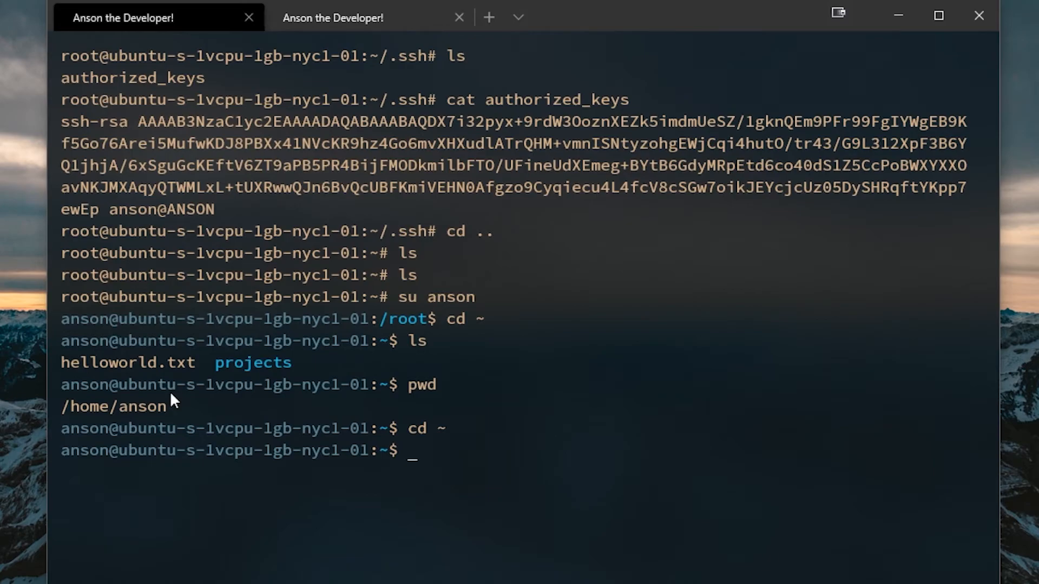
Create a .ssh folder in anson's home, verify with ls -al, and enter it.
type("mkdir .ssh")
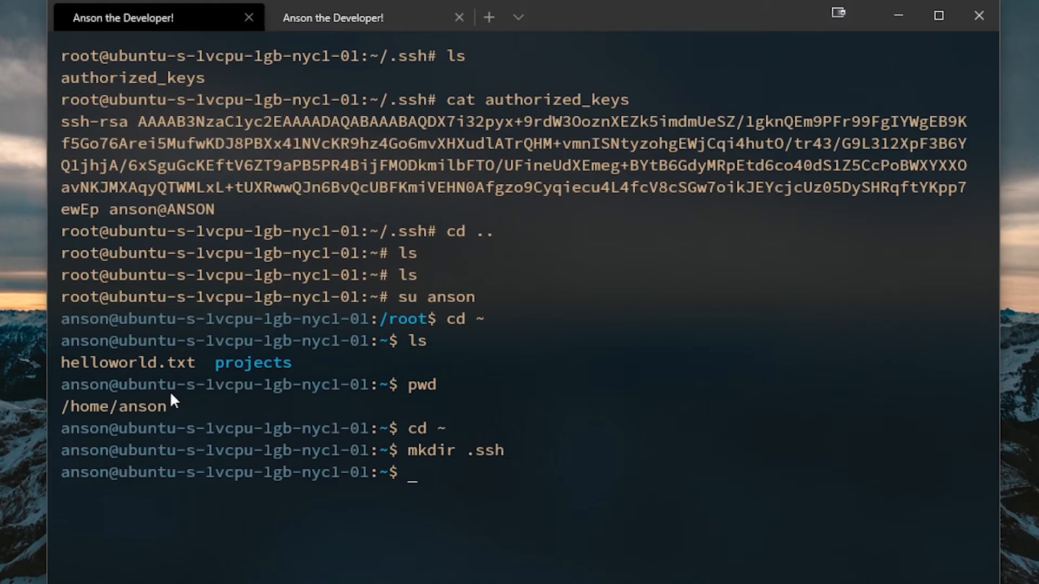
type("ls -al")
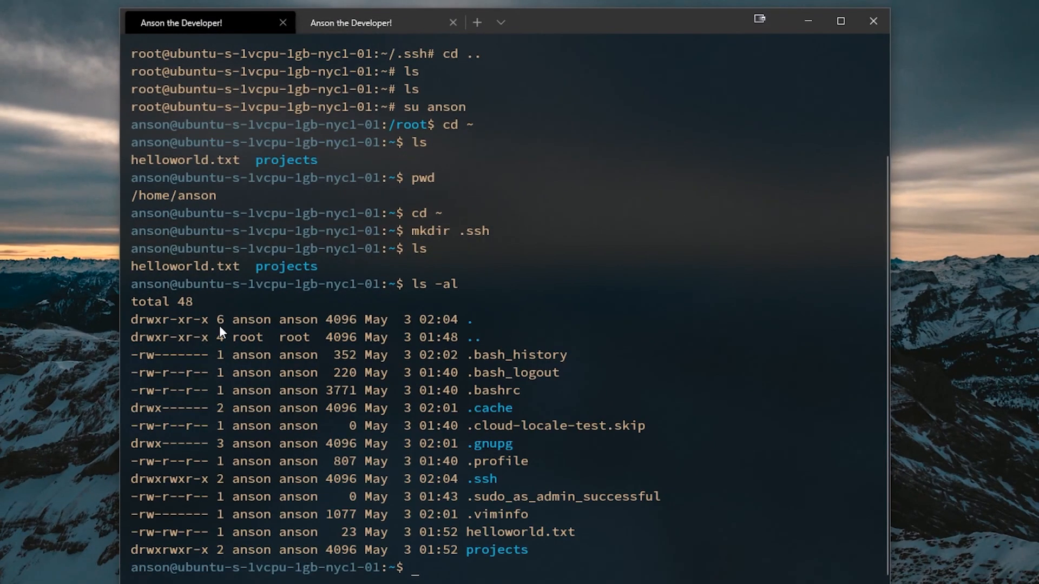
mouse_move(533, 484)
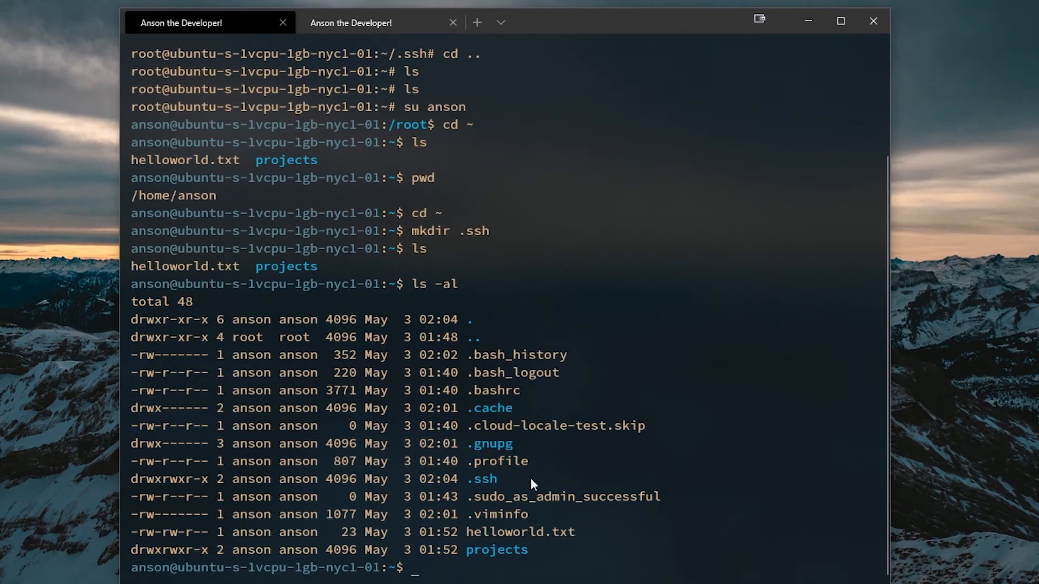
type("cd .sshj")
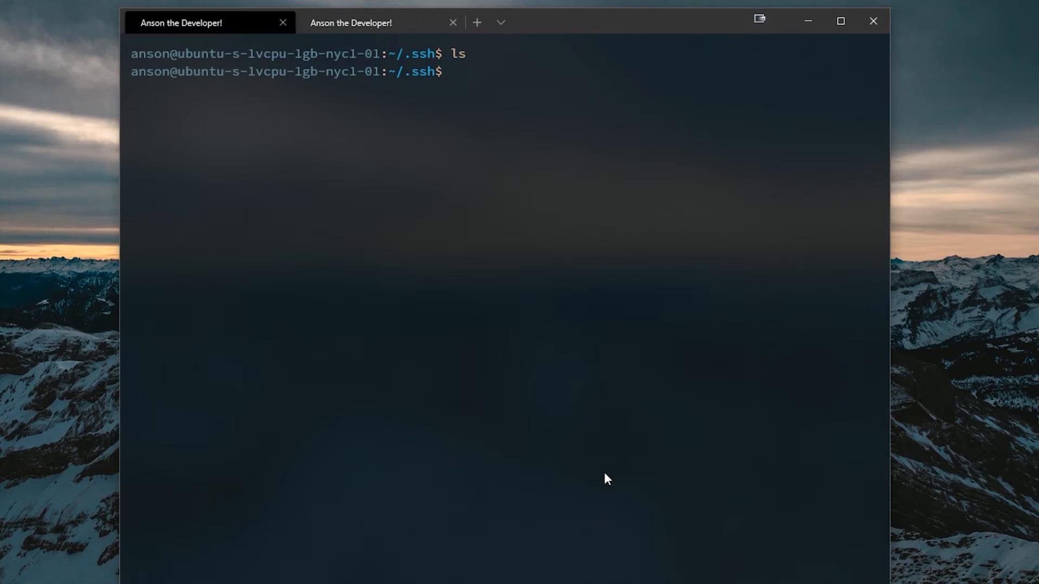
Create an empty authorized_keys file in anson's .ssh and load it in nano.
type("nano")
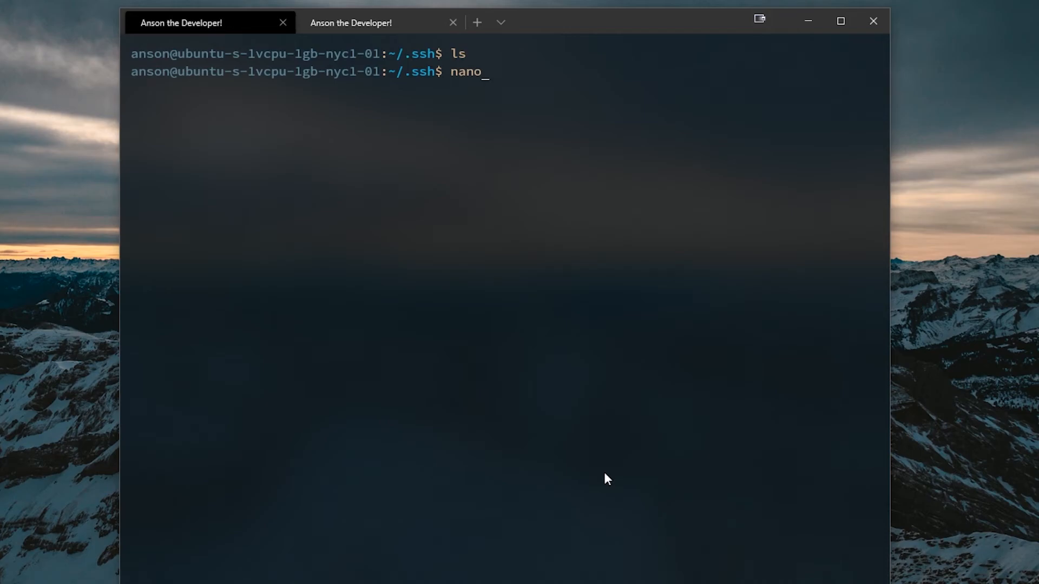
type("touch authorized_keys")
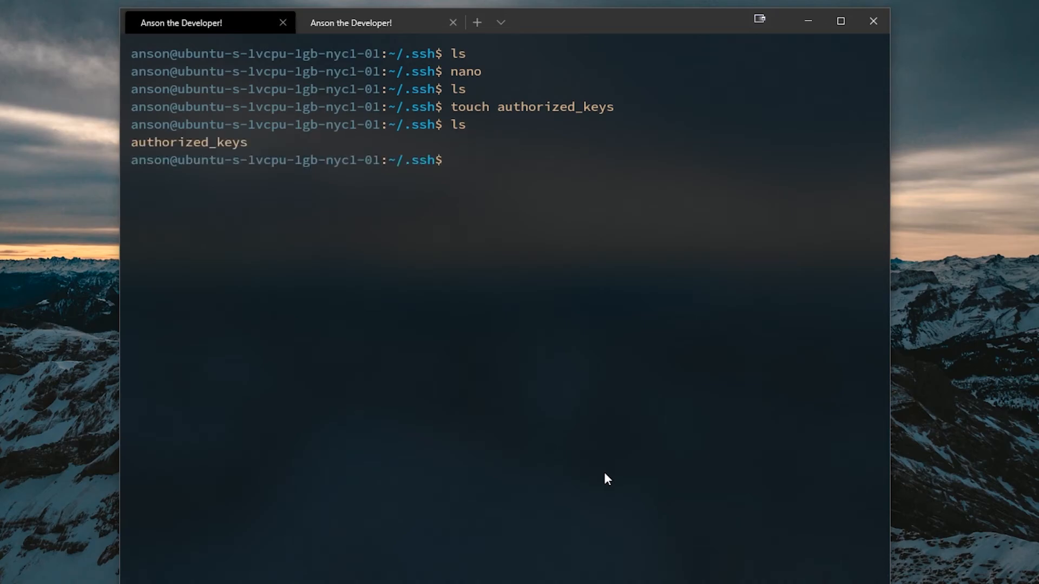
type("nano authori")
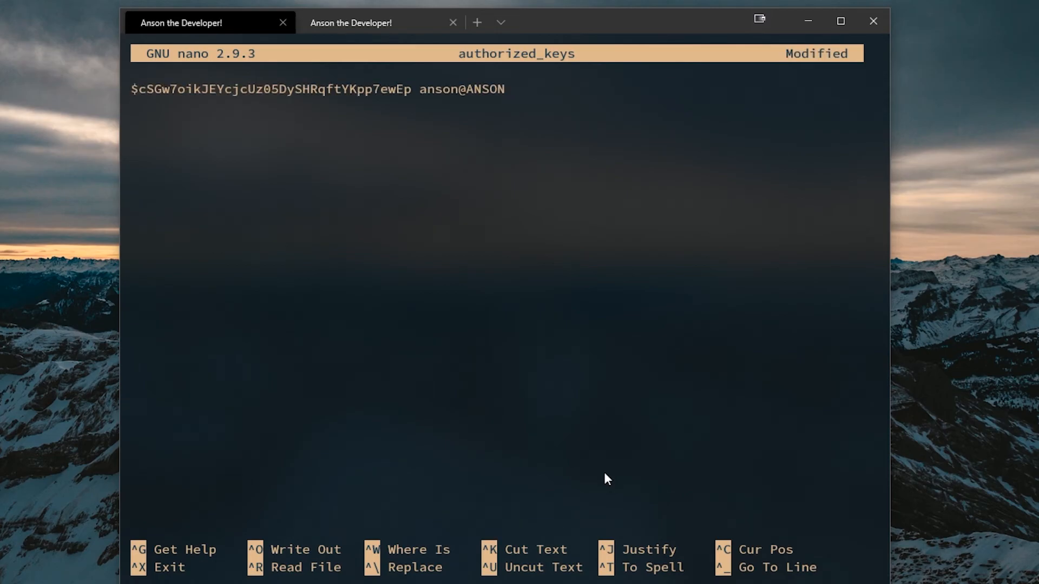
Save the pasted public key in authorized_keys, confirm it with cat, and review it in nano.
key("ctrl+x")
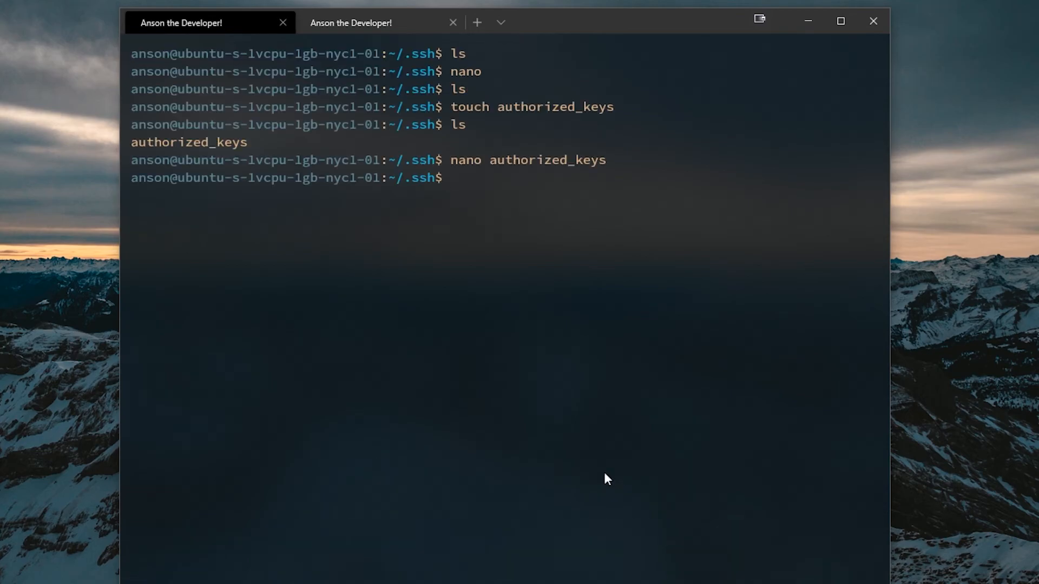
type("cat authorized_keys")
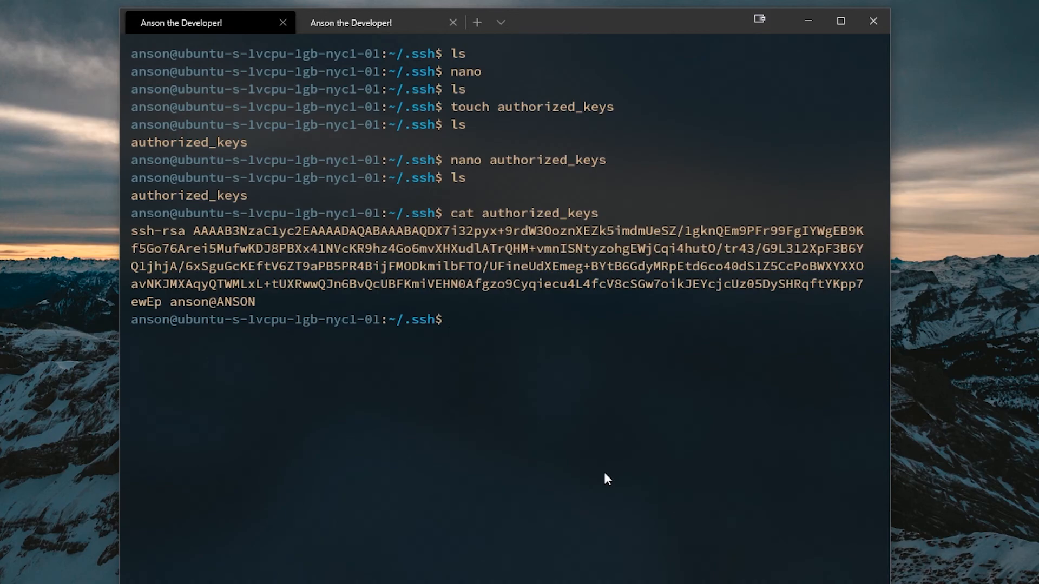
type("nan")
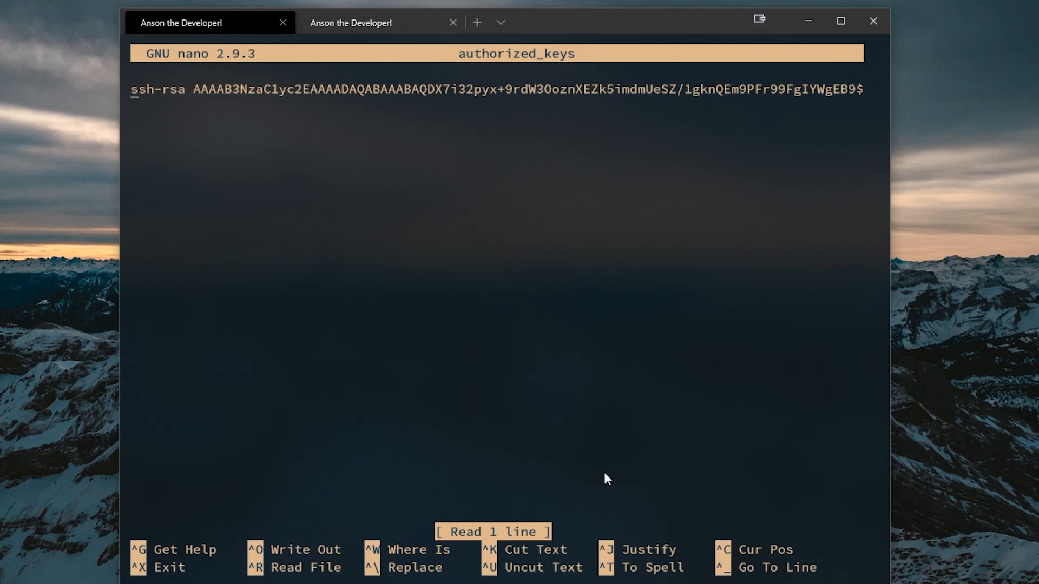
mouse_move(174, 565)
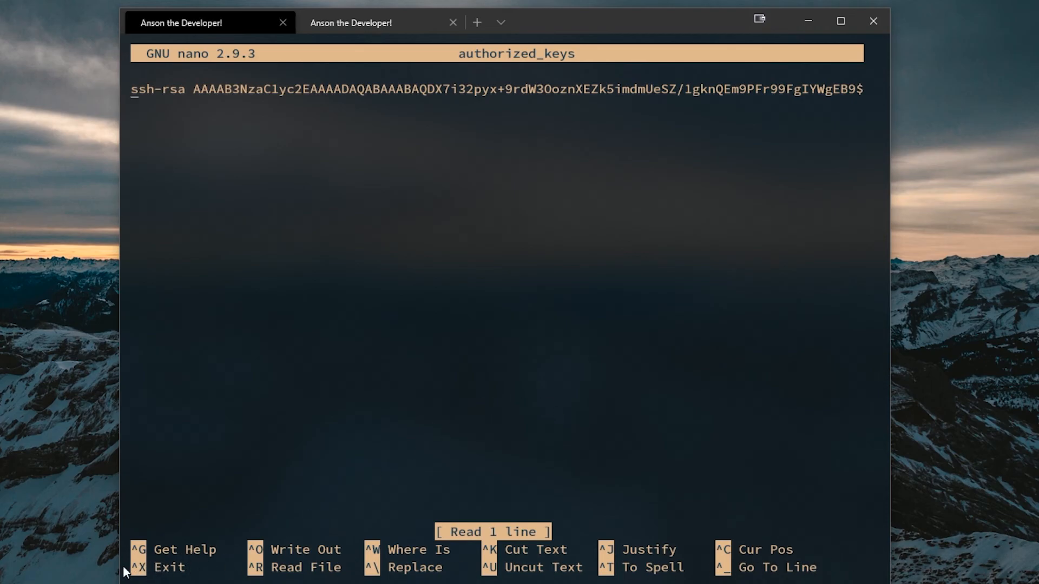
mouse_move(137, 577)
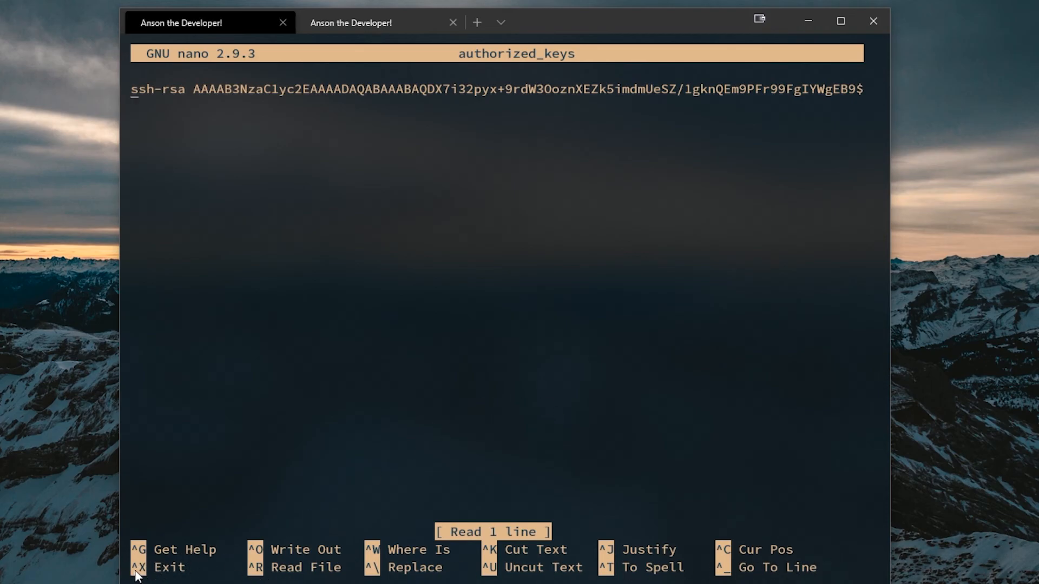
mouse_move(143, 575)
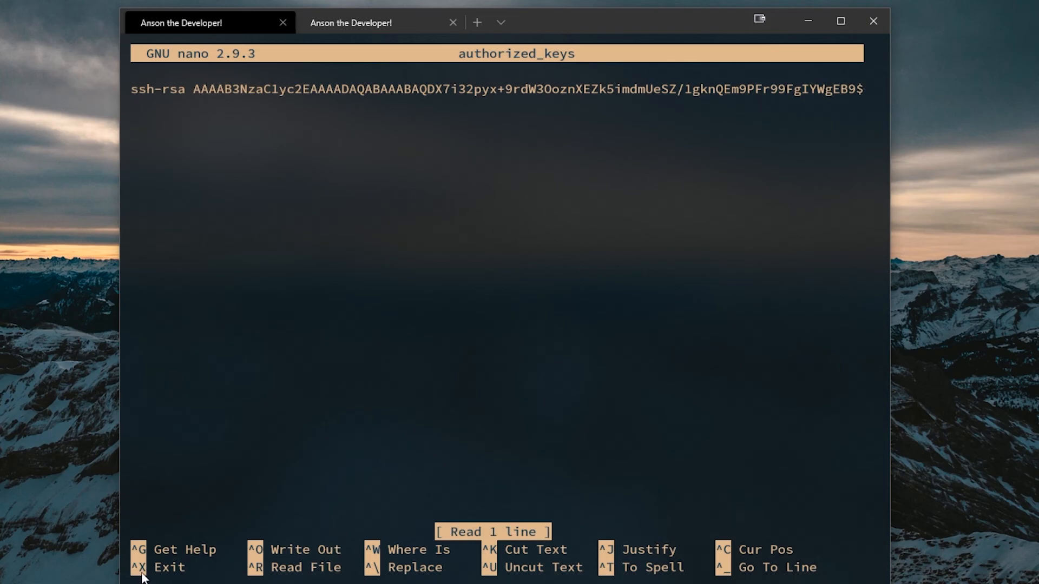
key("ctrl+x")
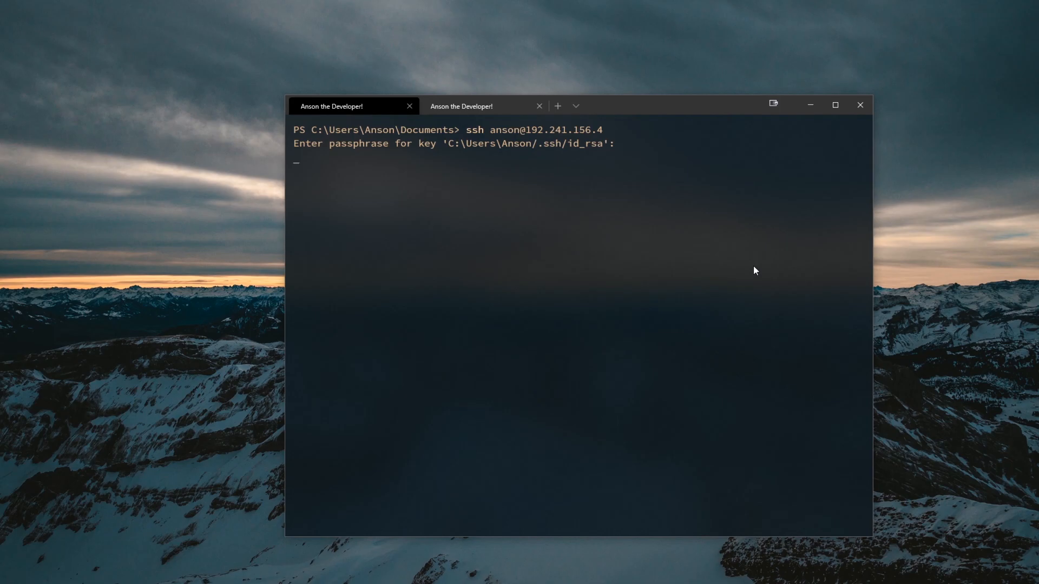
key("Enter")
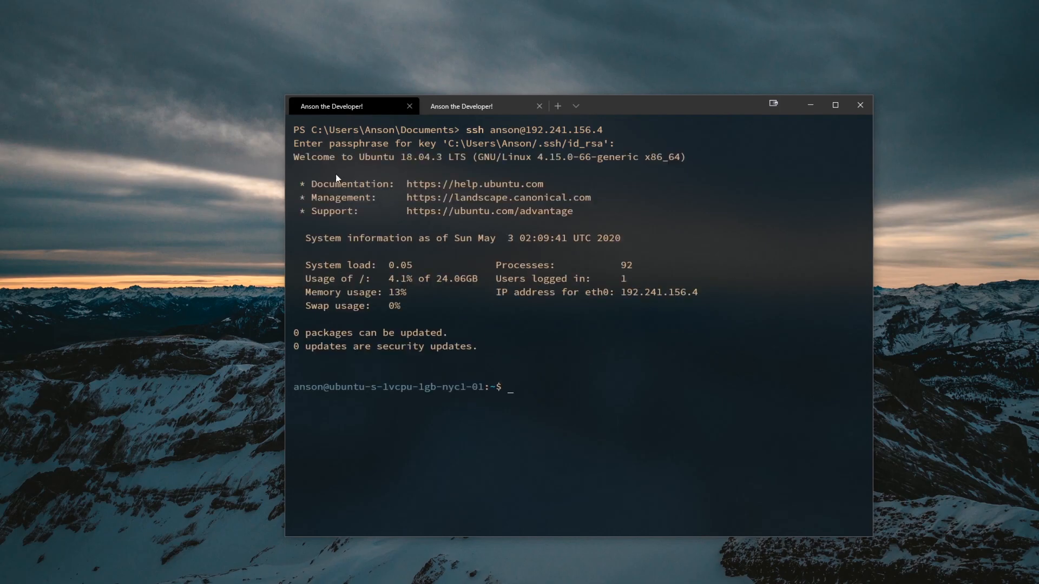